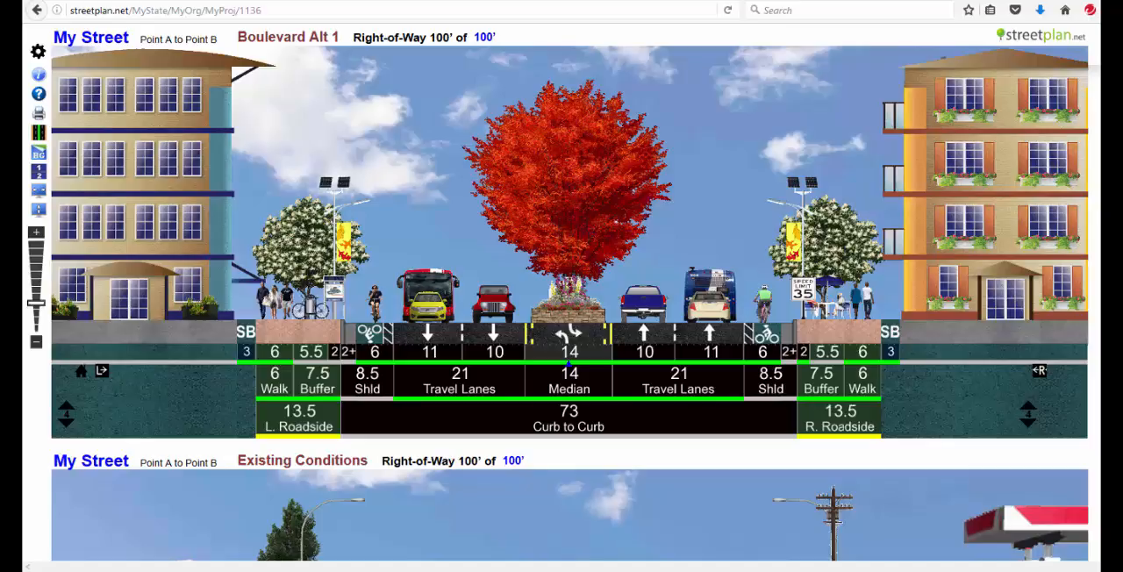
{"action": "mouse_move", "coordinate": [91, 118]}
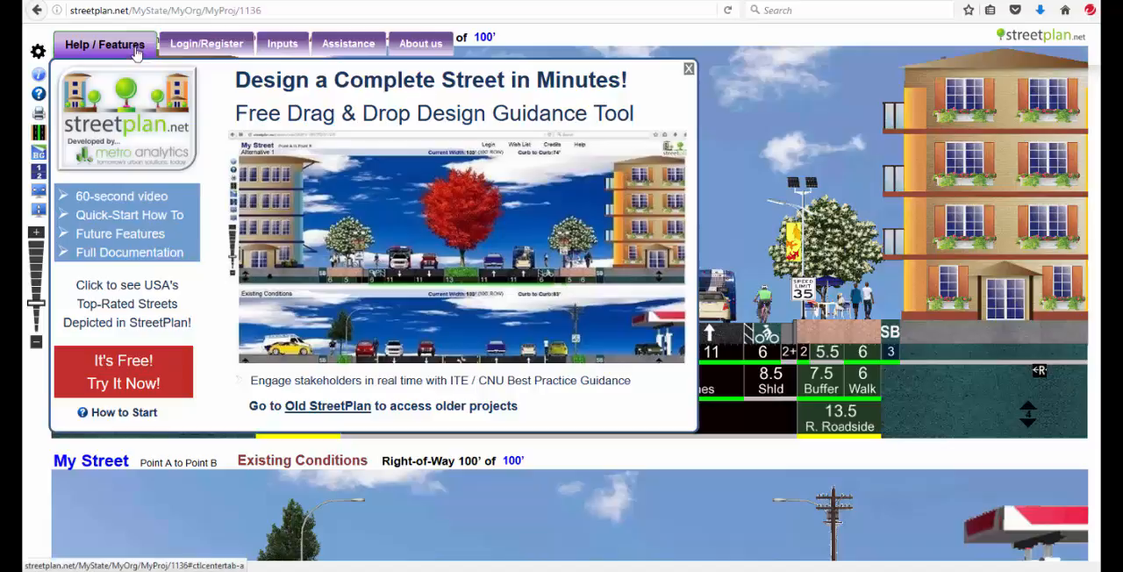
Step: Look through the Login/Register and Inputs panels, then return to the Help / Features overview
{"action": "left_click", "coordinate": [205, 44]}
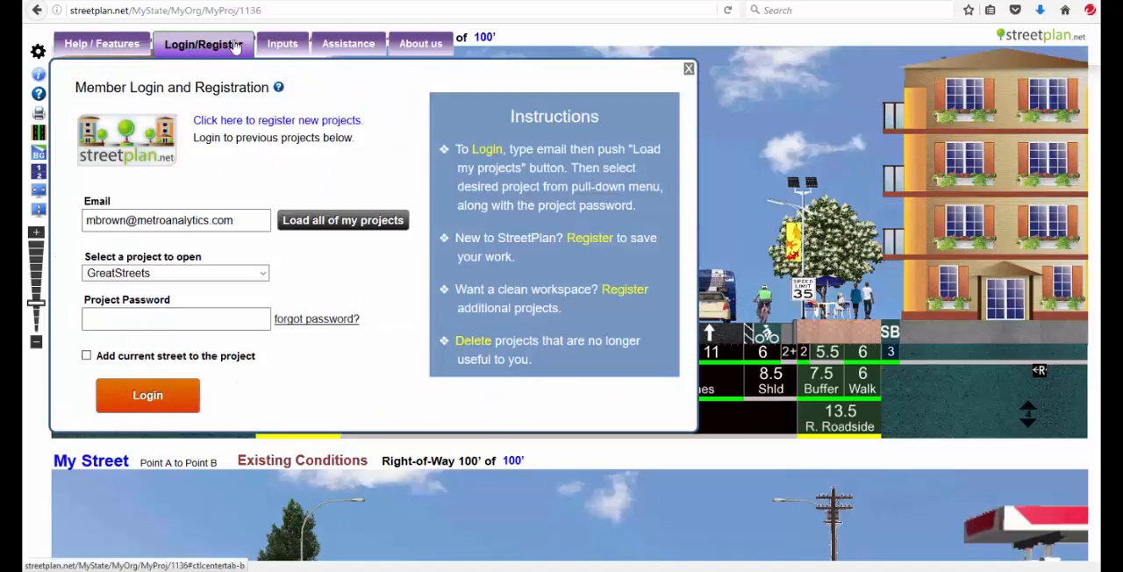
{"action": "left_click", "coordinate": [279, 43]}
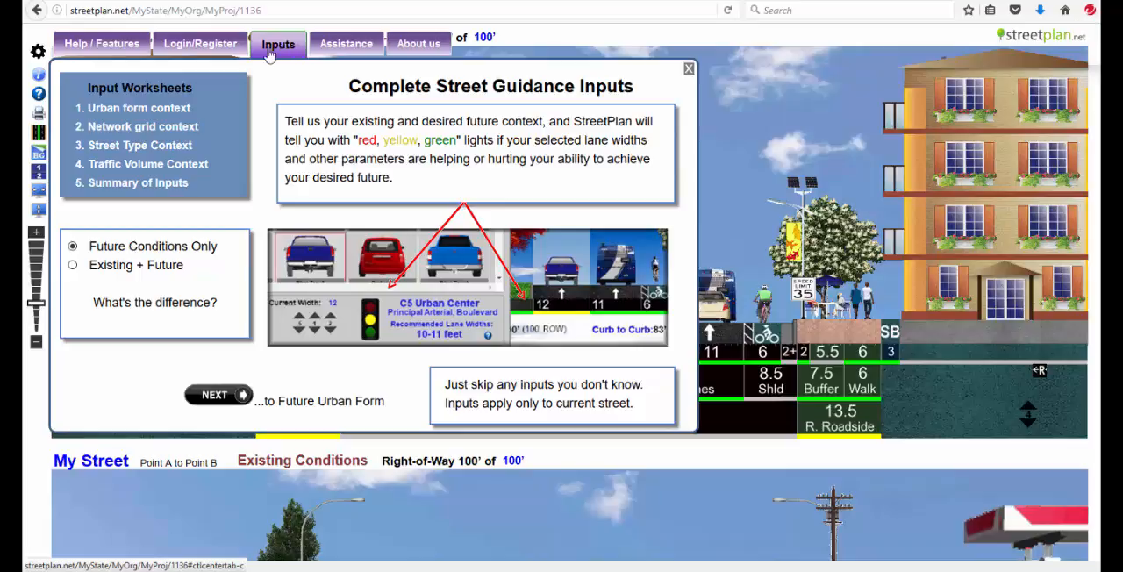
{"action": "left_click", "coordinate": [105, 43]}
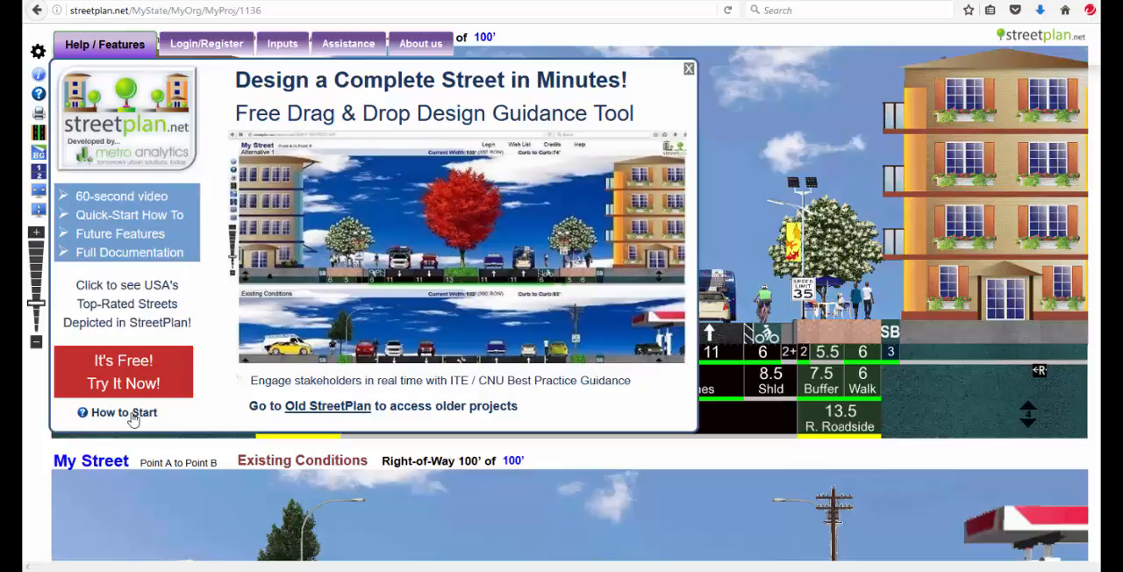
Step: Open 'USA's Top-Rated Streets' from the Help / Features panel
{"action": "left_click", "coordinate": [122, 414]}
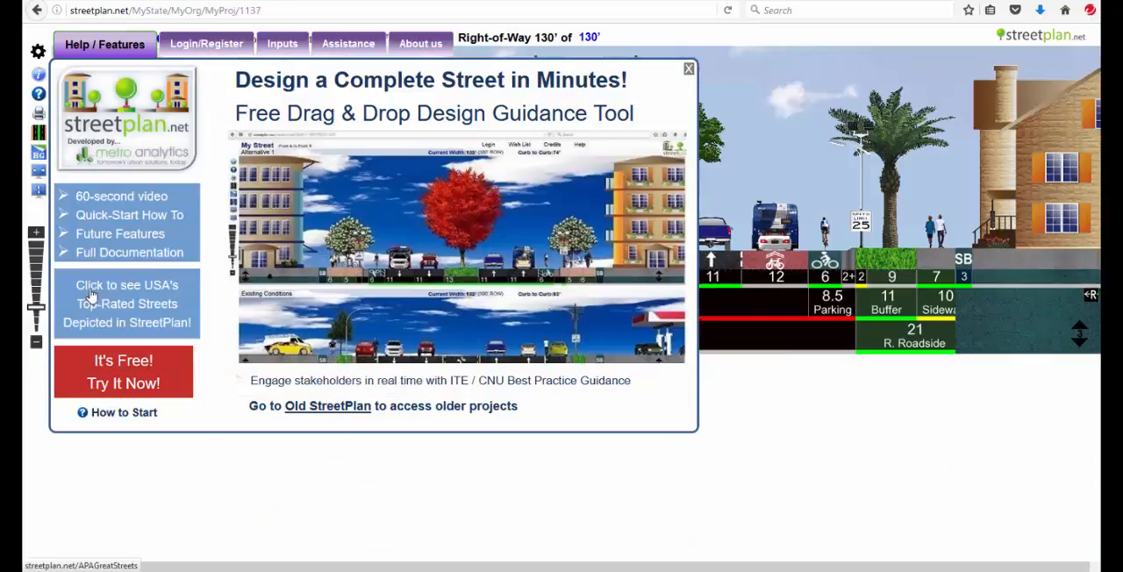
{"action": "mouse_move", "coordinate": [138, 304]}
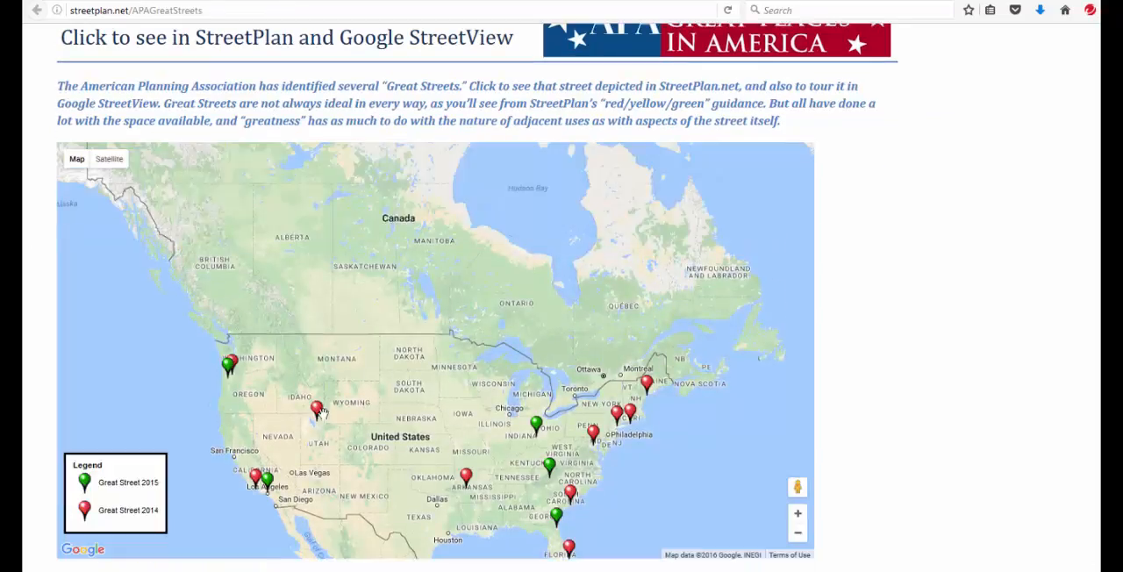
Step: Open the 25th Street, Ogden Utah example and scroll down to its 100-ft cross-section
{"action": "left_click", "coordinate": [317, 409]}
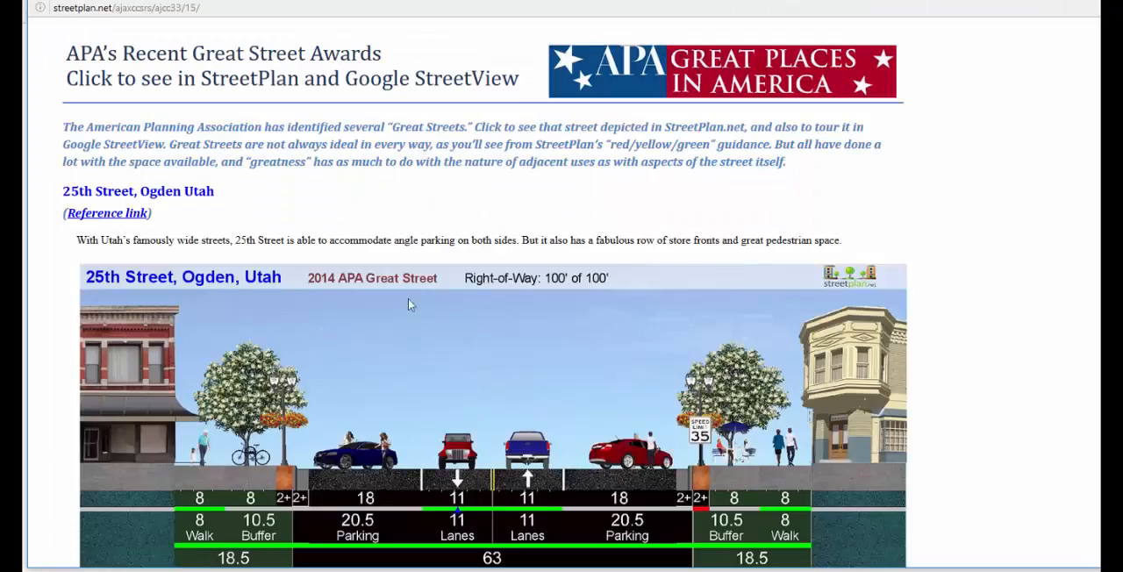
{"action": "mouse_move", "coordinate": [892, 230]}
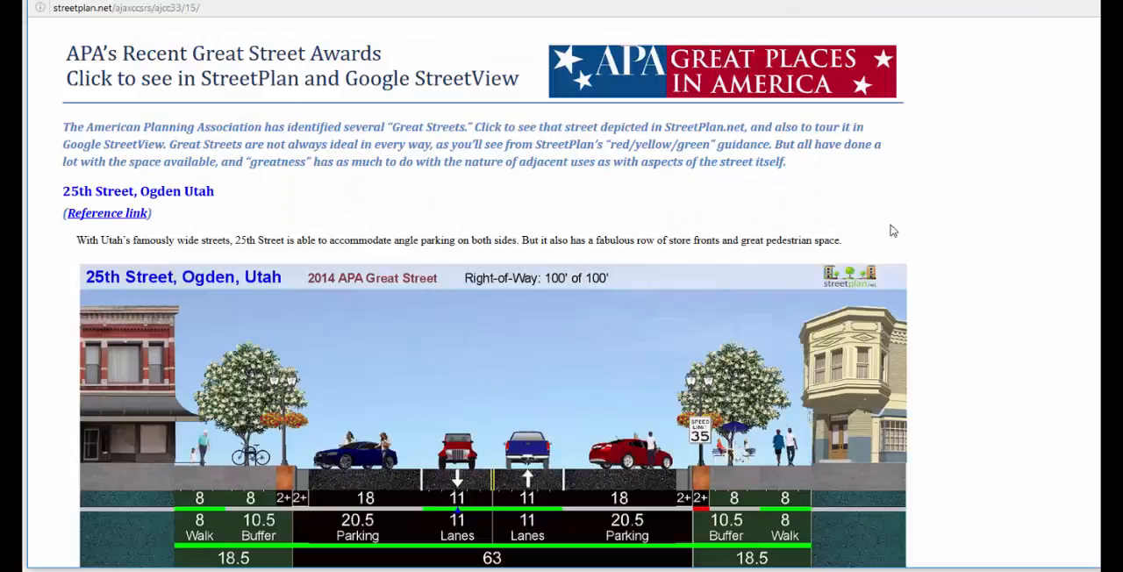
{"action": "scroll", "scroll_direction": "down", "scroll_amount": 3}
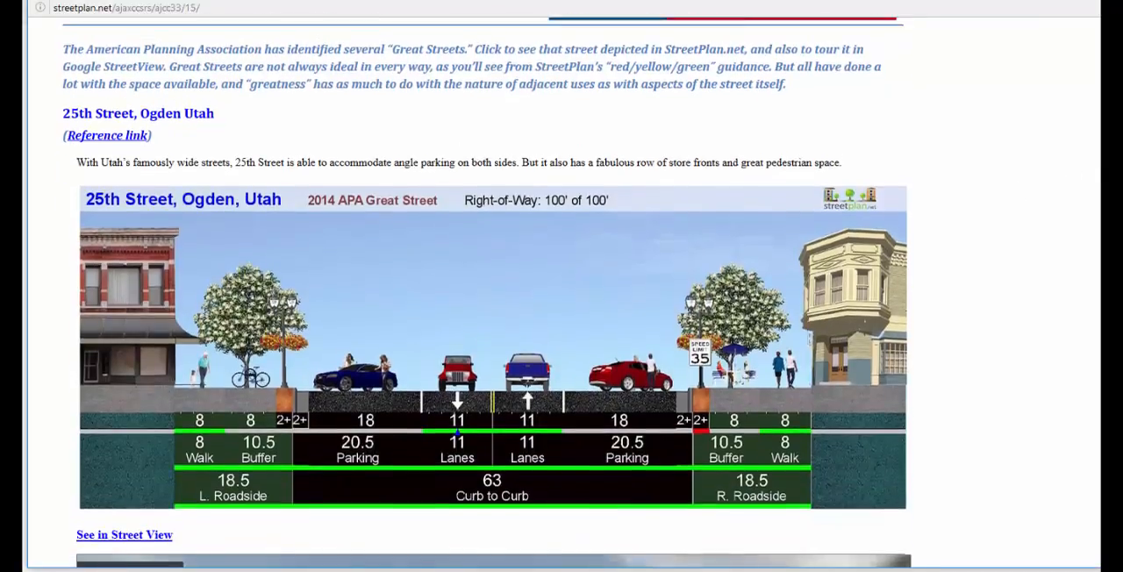
{"action": "scroll", "scroll_direction": "down", "scroll_amount": 3}
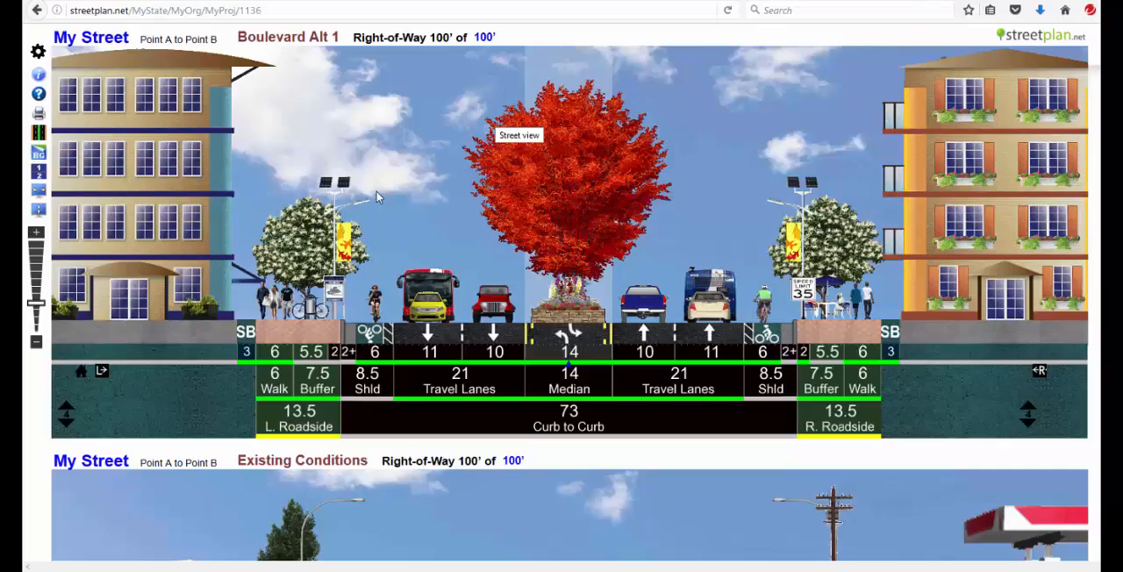
{"action": "mouse_move", "coordinate": [100, 47]}
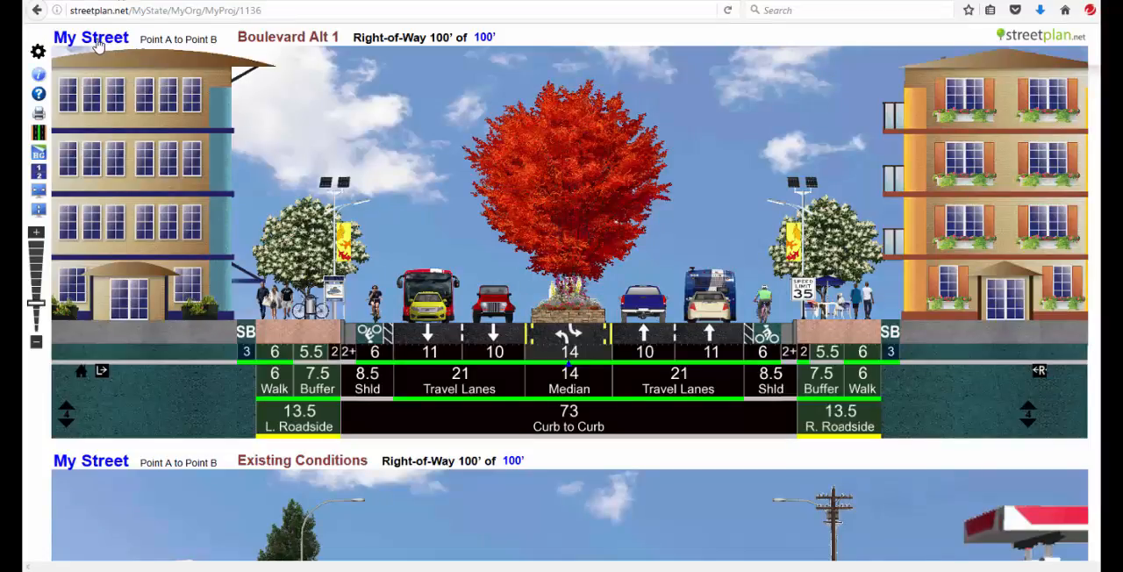
Step: From My Street, launch the template catalogue and browse the boulevard templates
{"action": "left_click", "coordinate": [91, 38]}
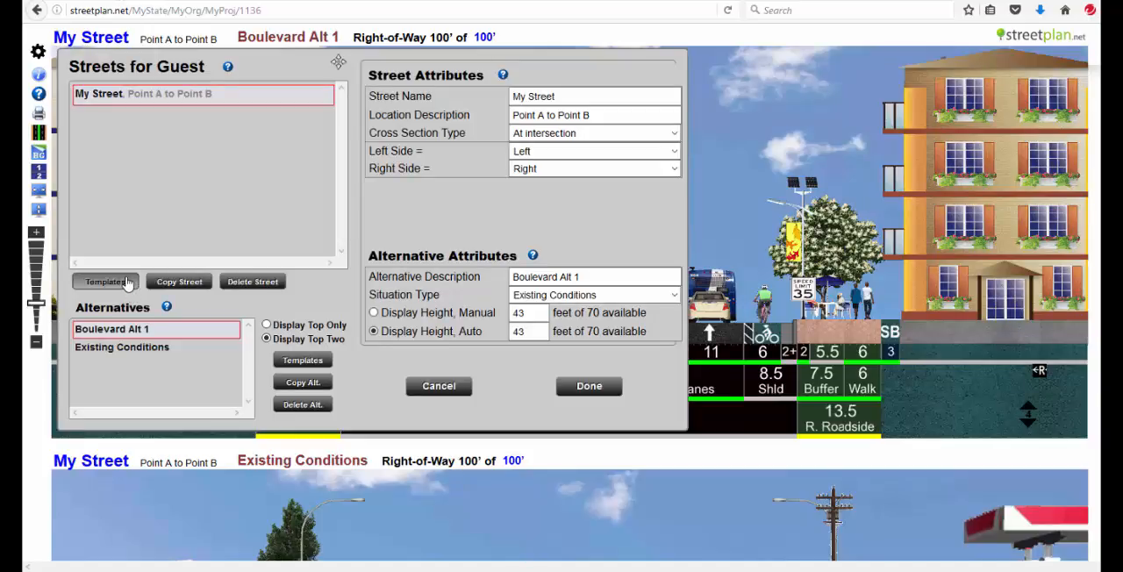
{"action": "left_click", "coordinate": [106, 280]}
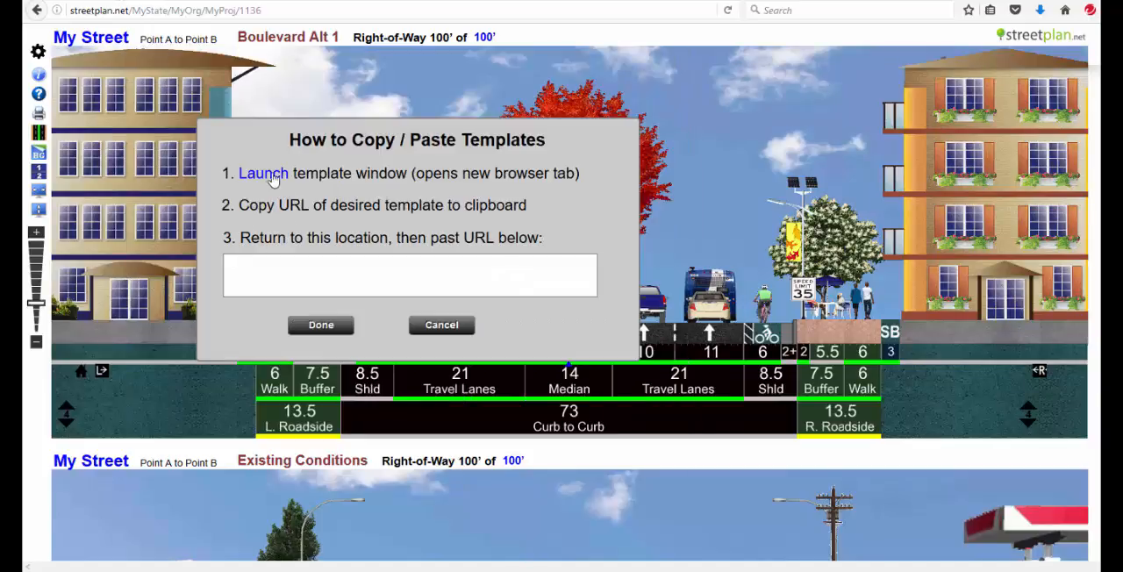
{"action": "left_click", "coordinate": [263, 173]}
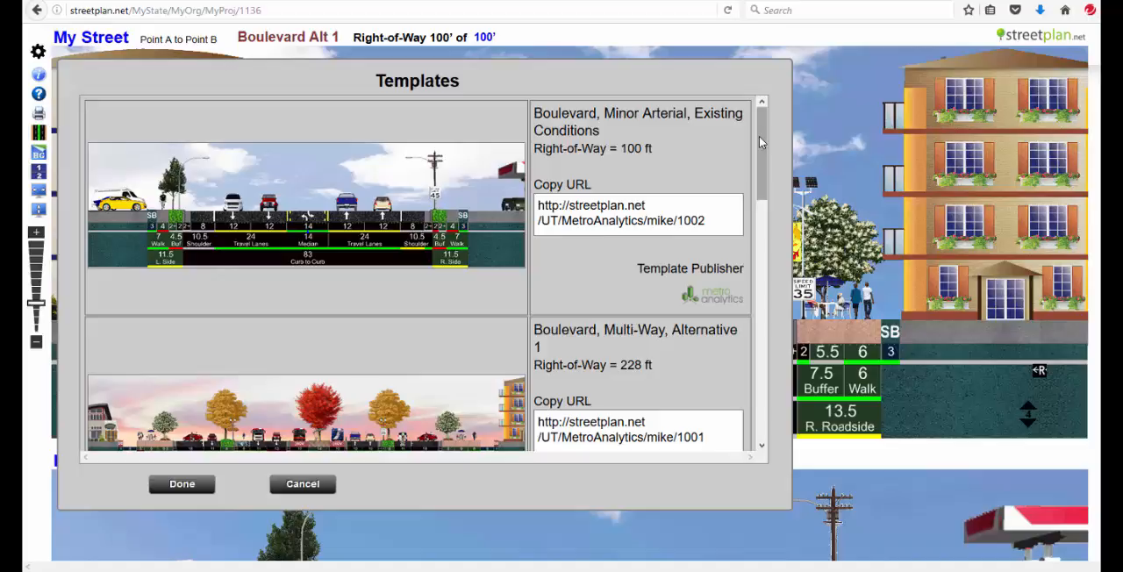
{"action": "scroll", "scroll_direction": "down", "scroll_amount": 3}
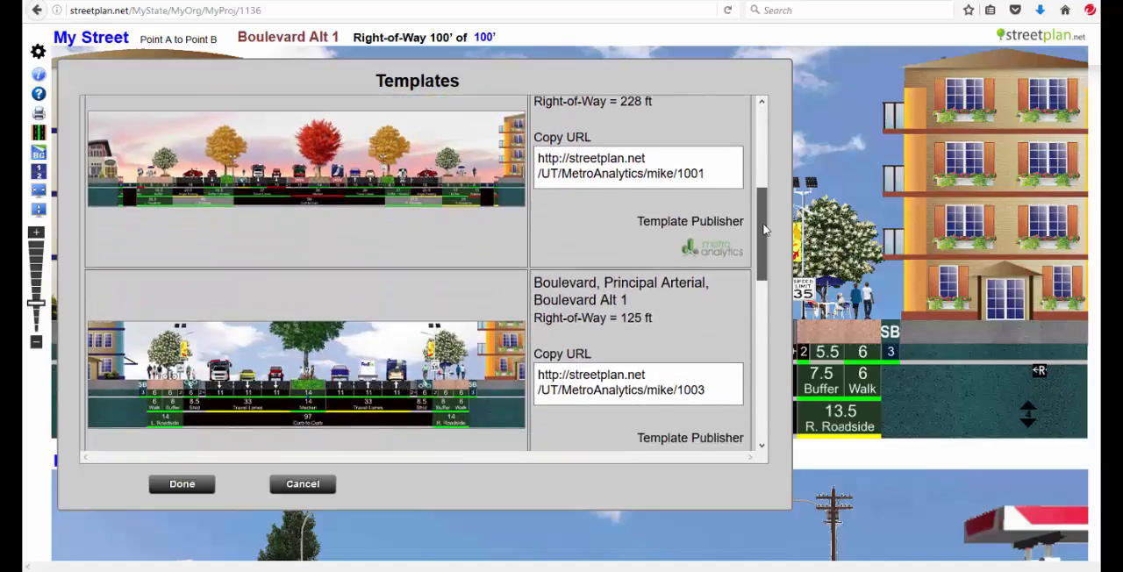
{"action": "scroll", "scroll_direction": "down", "scroll_amount": 3}
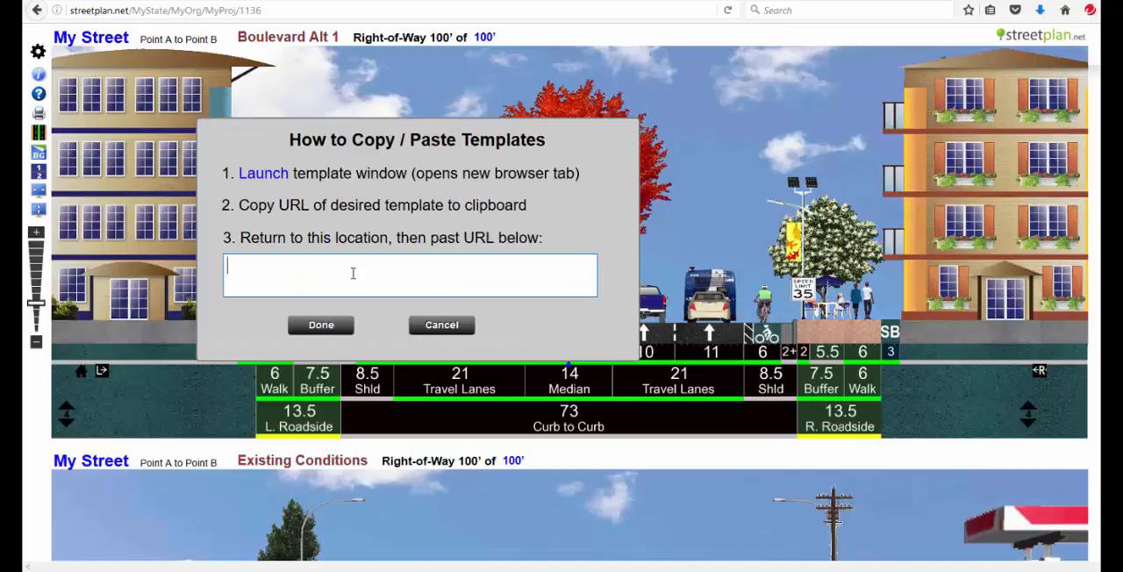
Step: Paste the template URL and load the Boulevard, Residential street (110-ft right-of-way)
{"action": "right_click", "coordinate": [353, 275]}
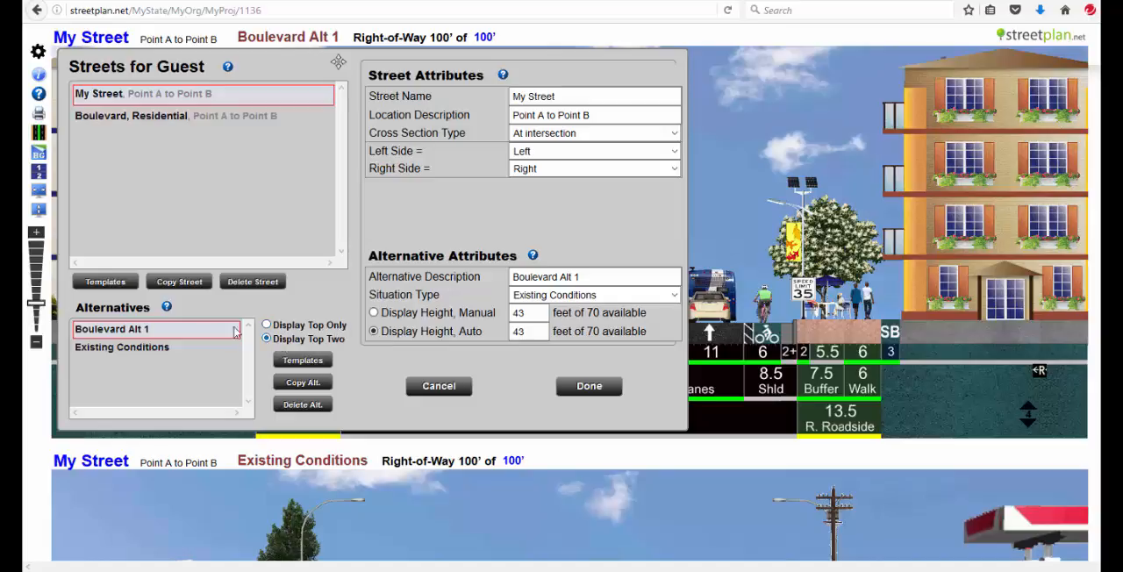
{"action": "left_click", "coordinate": [132, 115]}
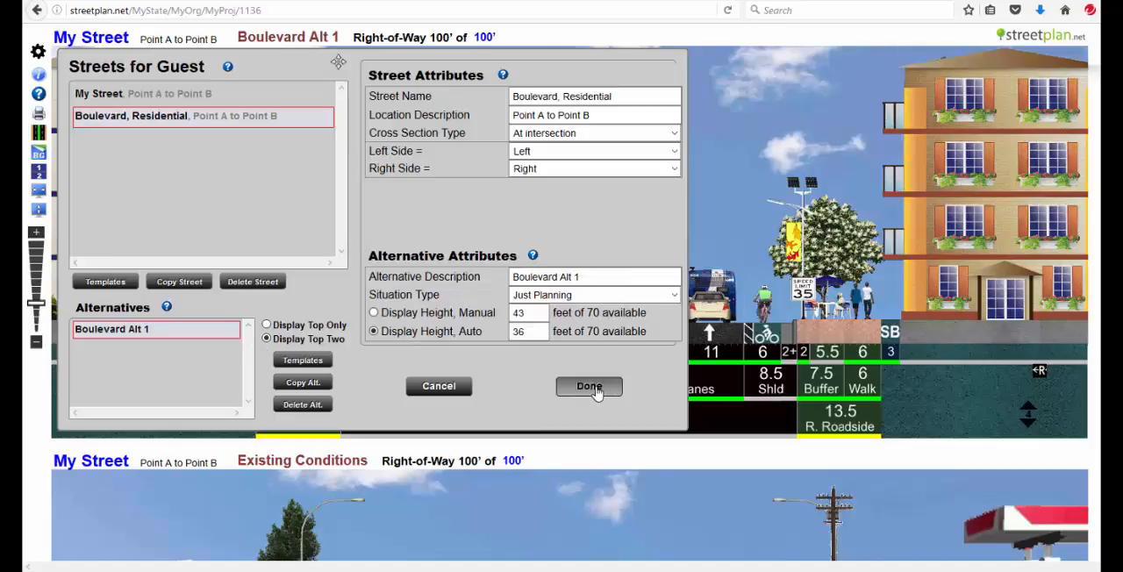
{"action": "left_click", "coordinate": [588, 387]}
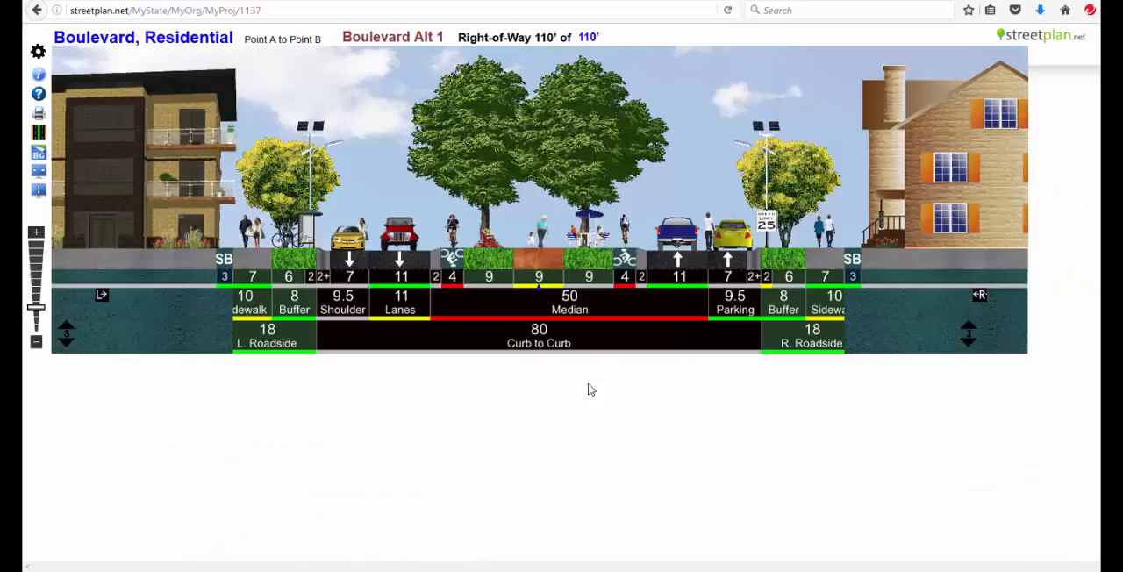
{"action": "mouse_move", "coordinate": [623, 259]}
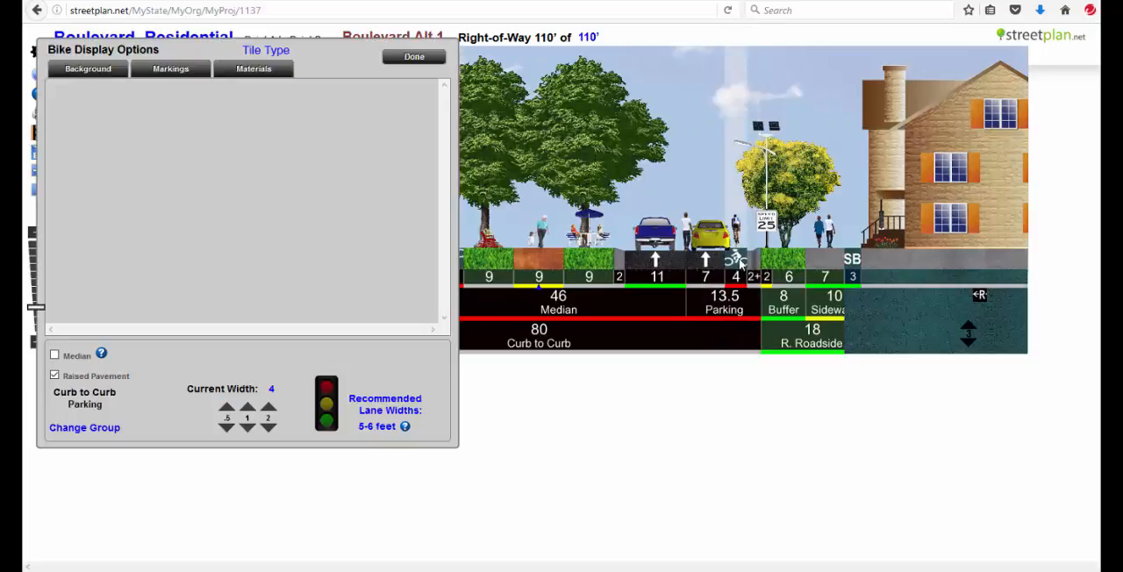
Step: Widen the right bike lane to 6 ft, raising the right-of-way to 112 ft
{"action": "left_click", "coordinate": [55, 375]}
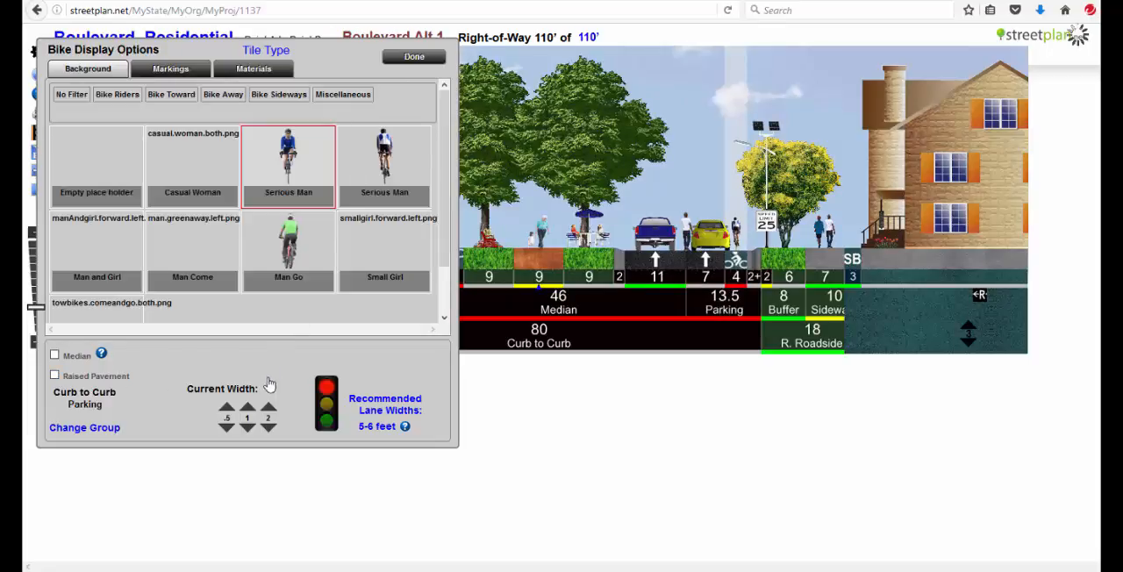
{"action": "left_click", "coordinate": [247, 406]}
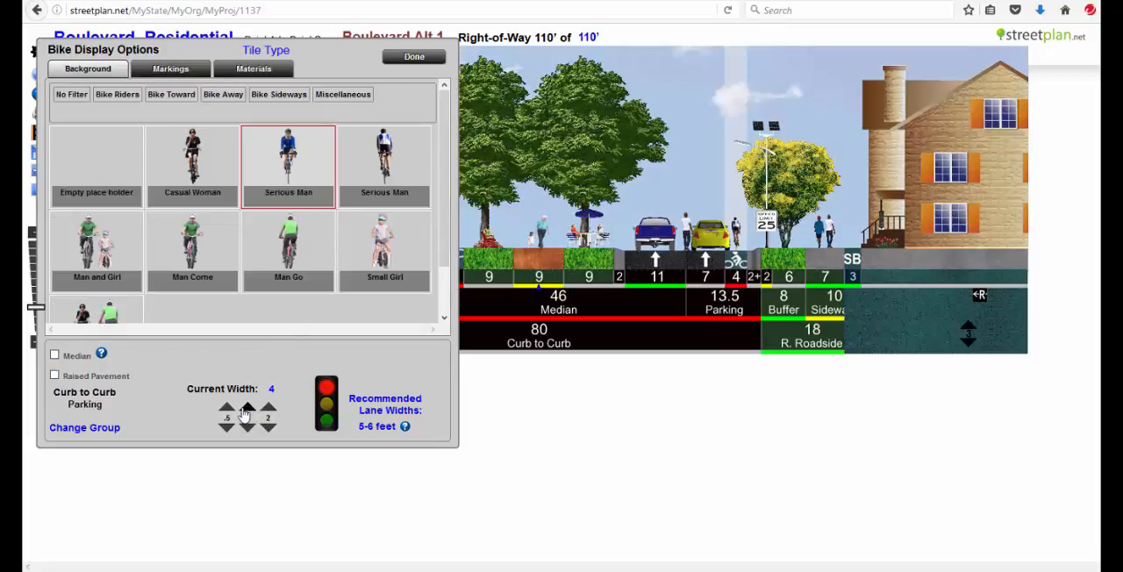
{"action": "left_click", "coordinate": [267, 408]}
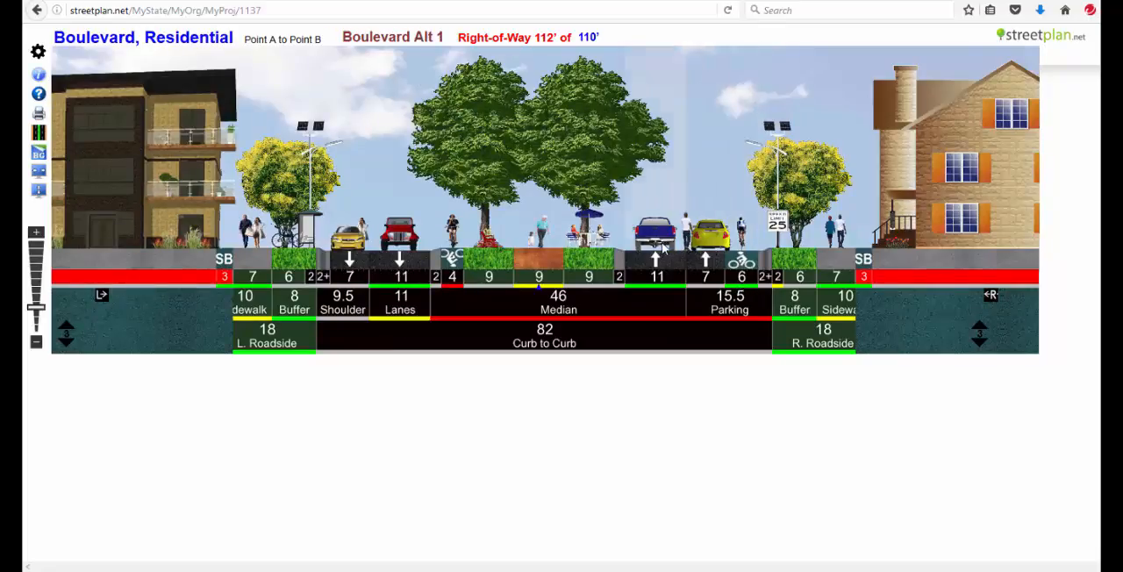
Step: Insert a 12-ft transit lane beside the travel lane with a white coupe ahead of the bus
{"action": "right_click", "coordinate": [657, 254]}
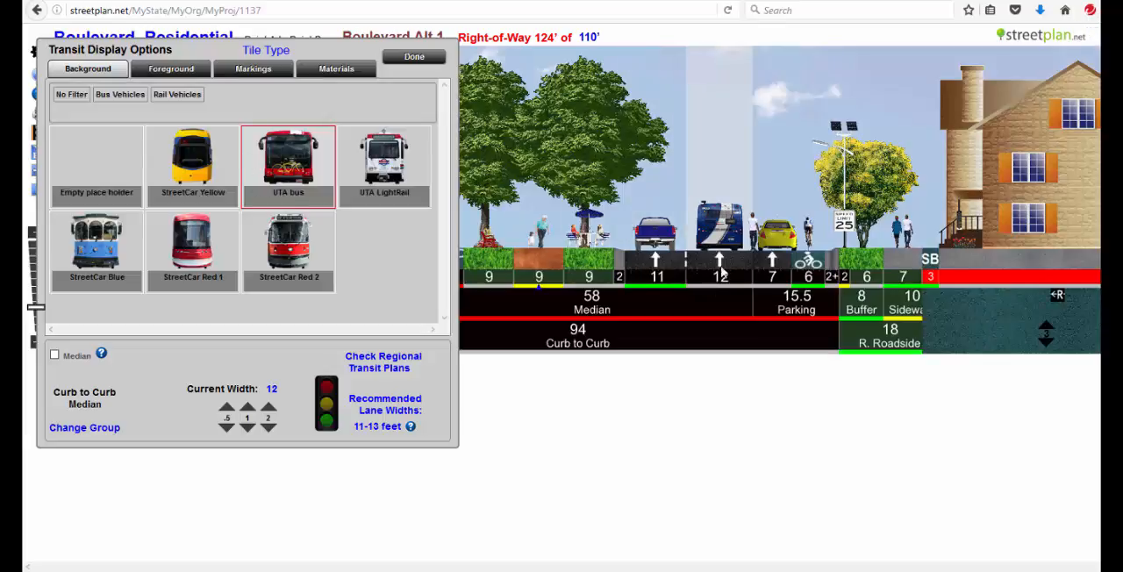
{"action": "left_click", "coordinate": [170, 68]}
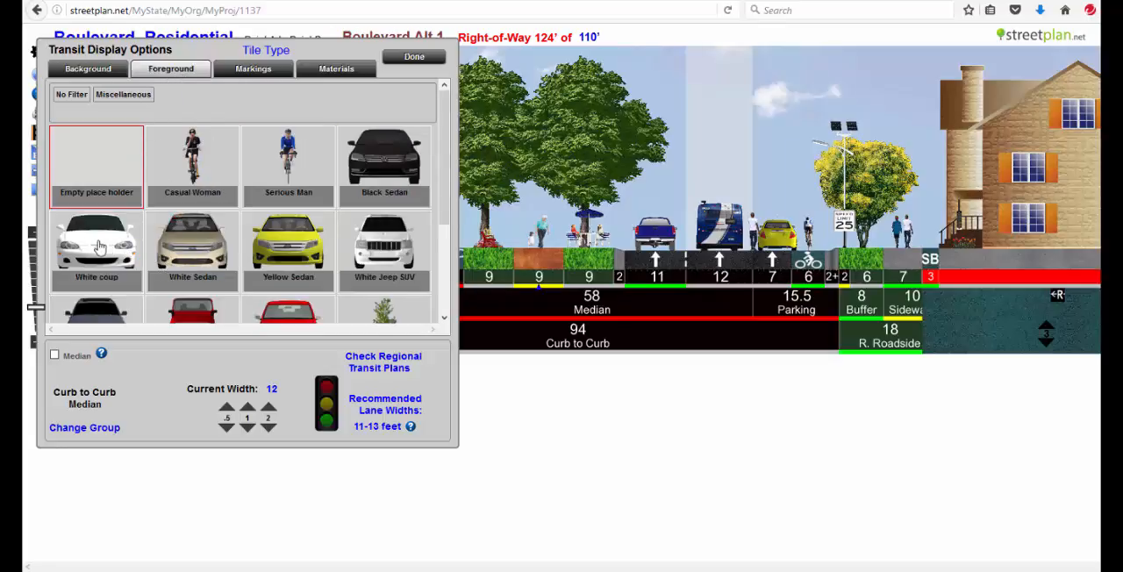
{"action": "left_click", "coordinate": [96, 250]}
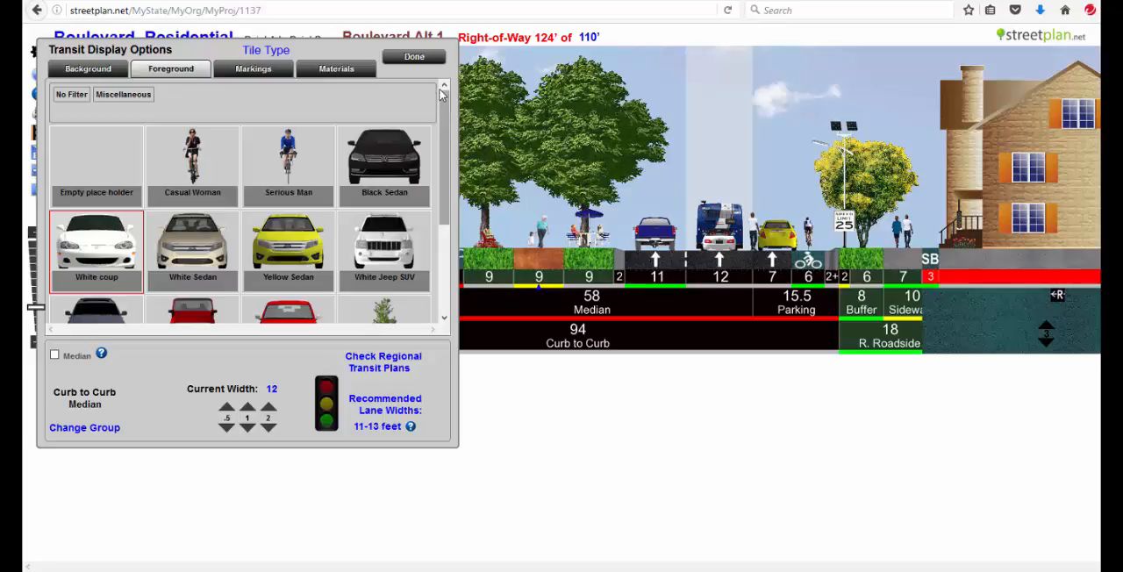
Step: Delete the right parking lane to start rebalancing the roadway
{"action": "left_click", "coordinate": [412, 56]}
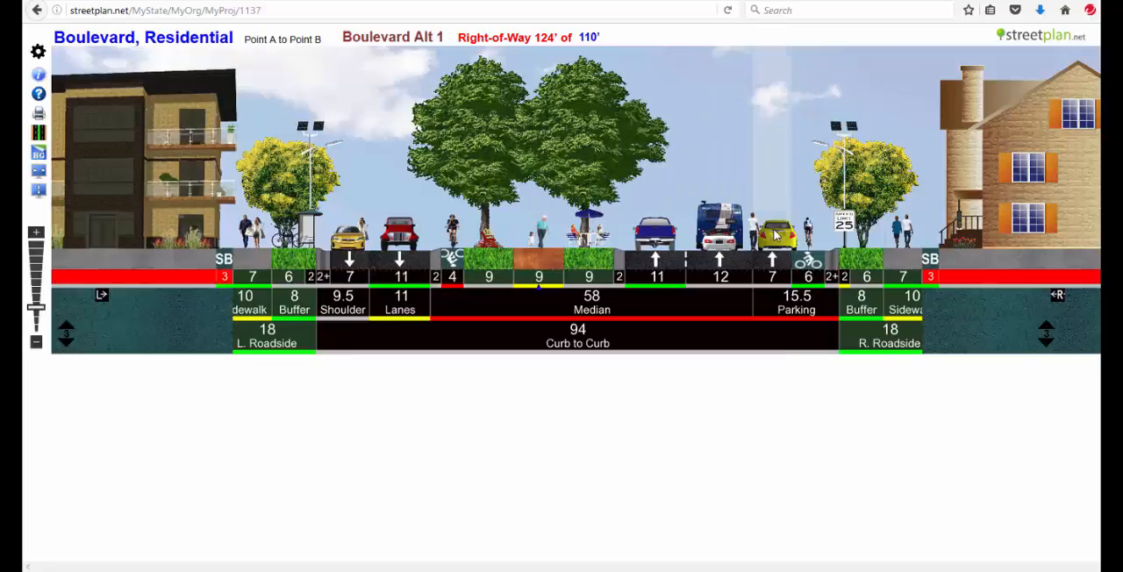
{"action": "right_click", "coordinate": [776, 234]}
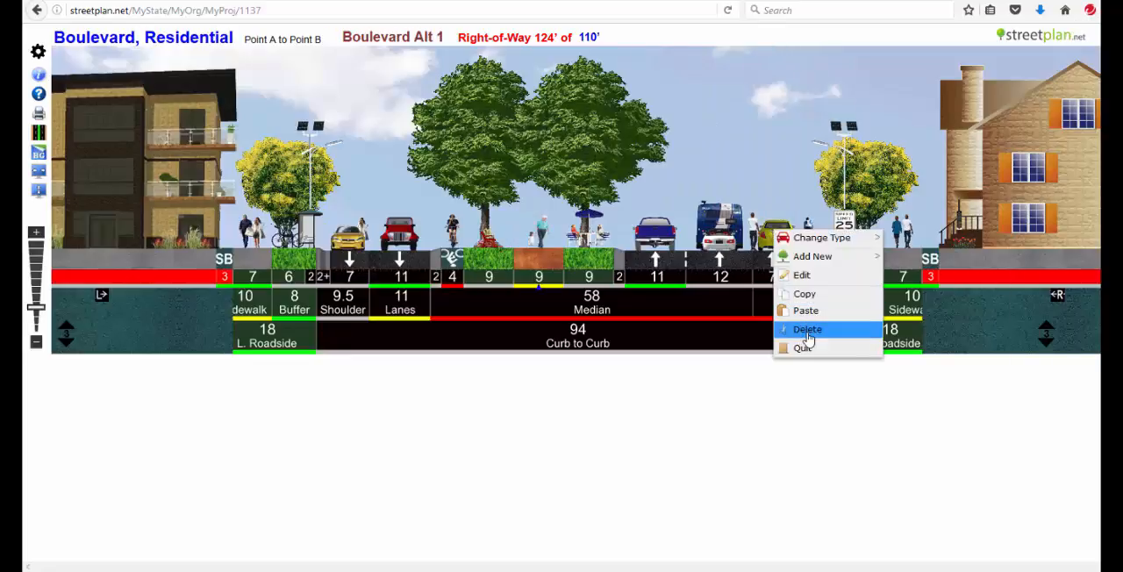
{"action": "left_click", "coordinate": [807, 329]}
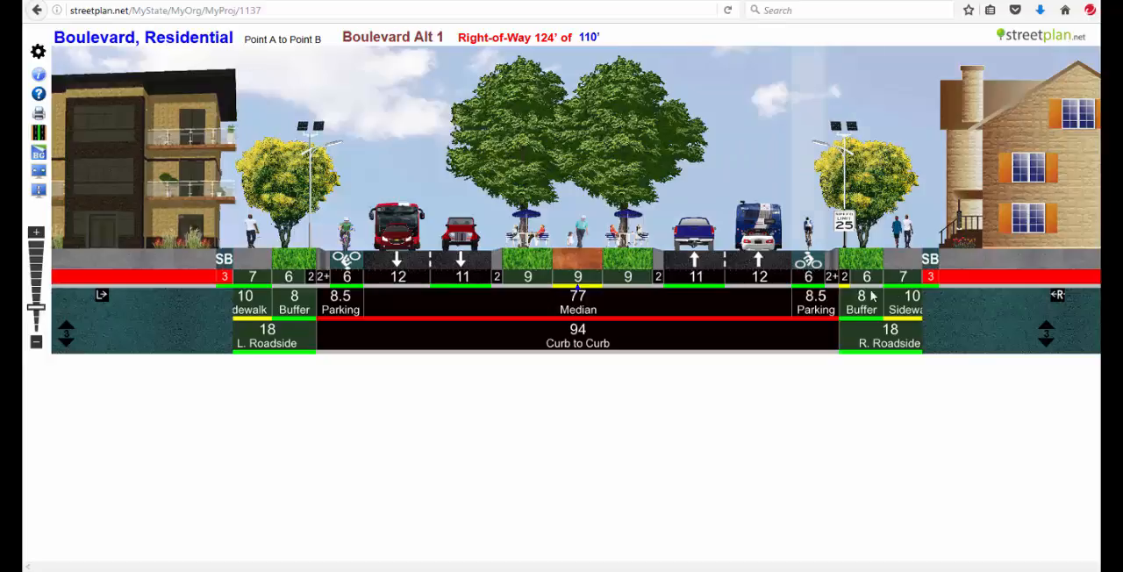
{"action": "mouse_move", "coordinate": [561, 46]}
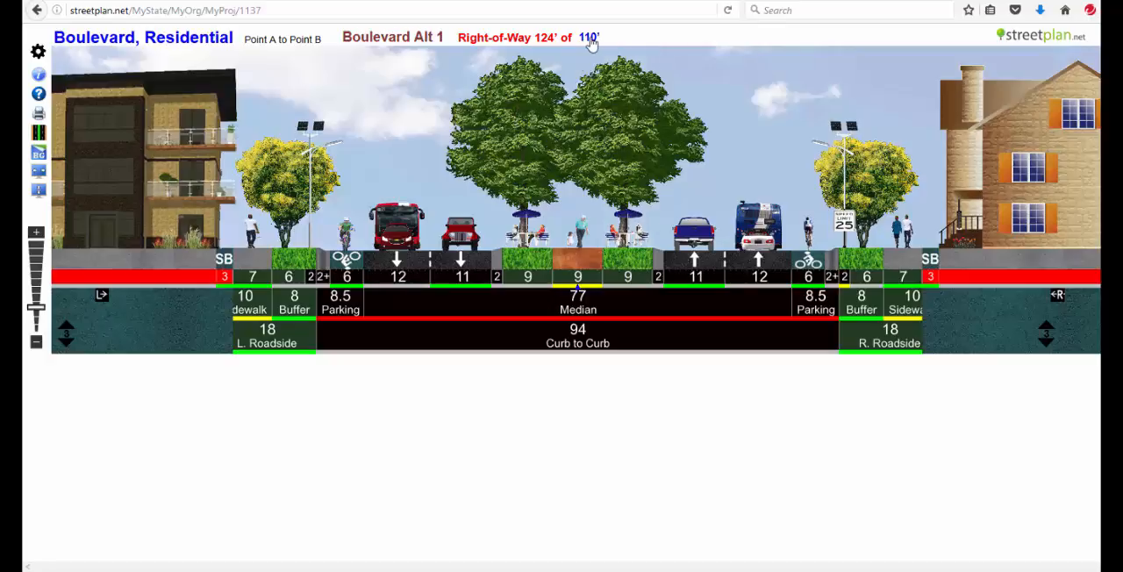
Step: Set the right-of-way target to 124 ft
{"action": "left_click", "coordinate": [589, 35]}
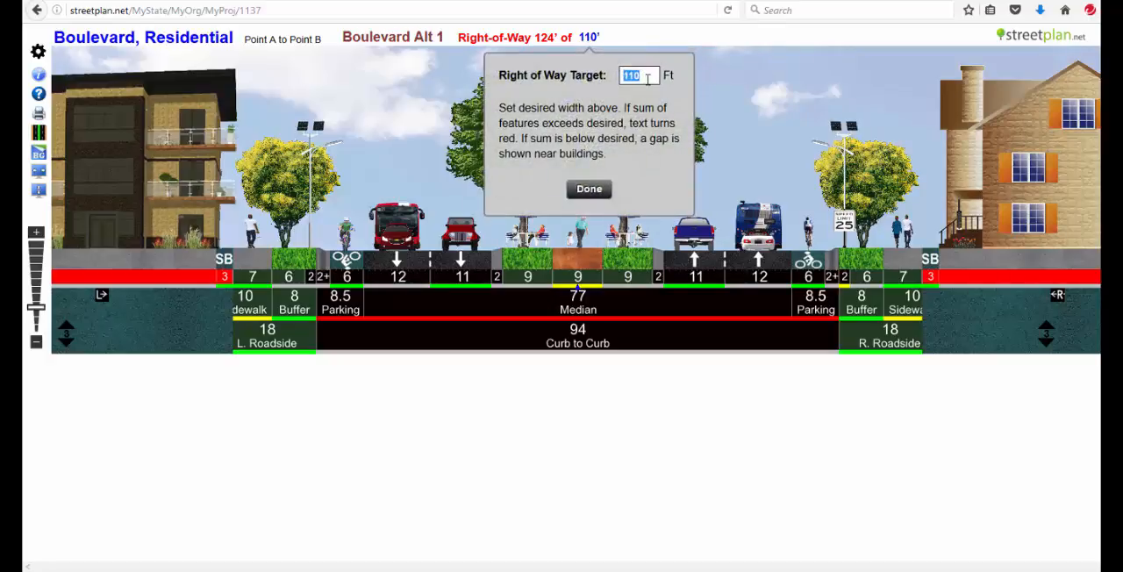
{"action": "type", "text": "124"}
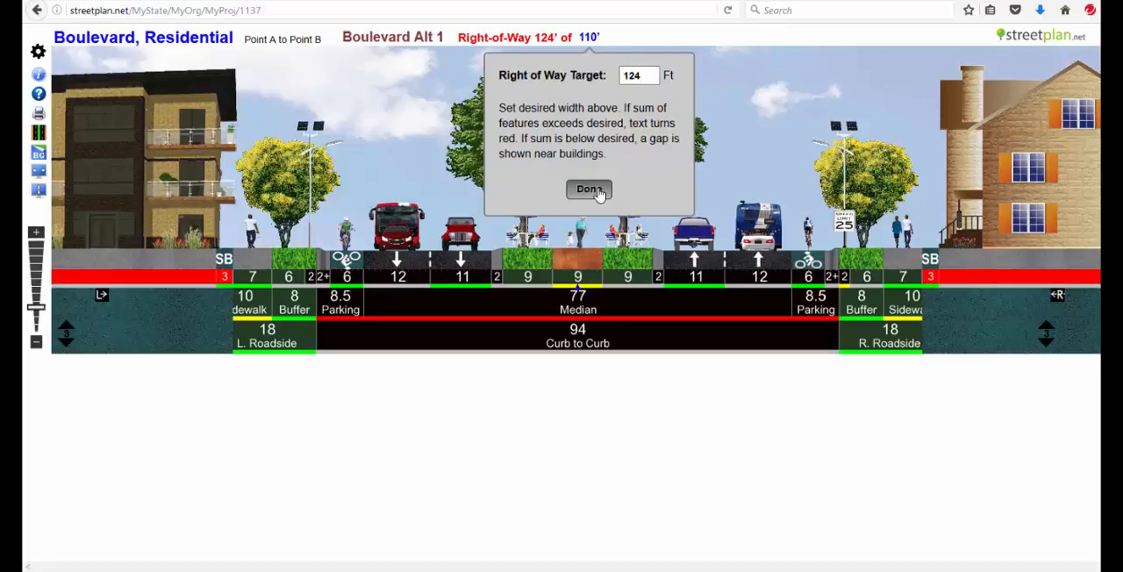
{"action": "left_click", "coordinate": [590, 190]}
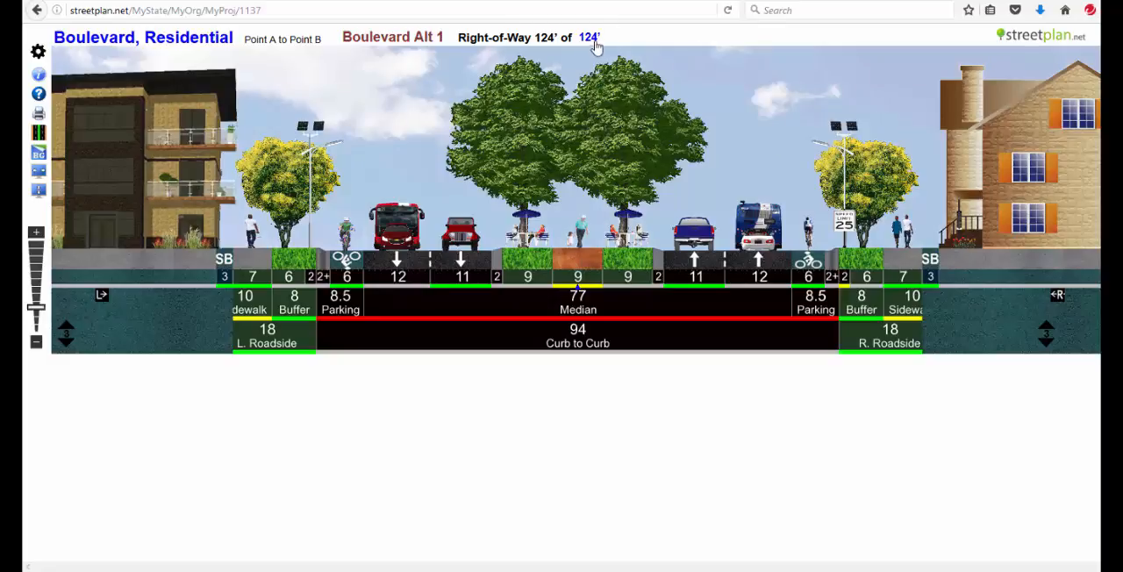
Step: Raise the right-of-way target to 130 ft, leaving 3-ft gaps beside buildings
{"action": "left_click", "coordinate": [593, 36]}
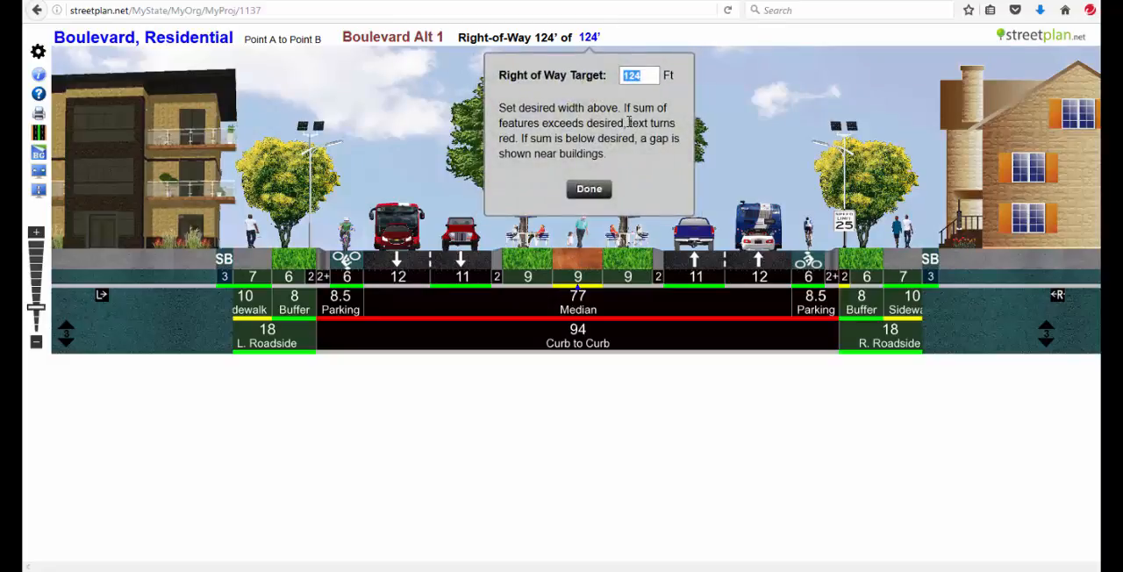
{"action": "type", "text": "130"}
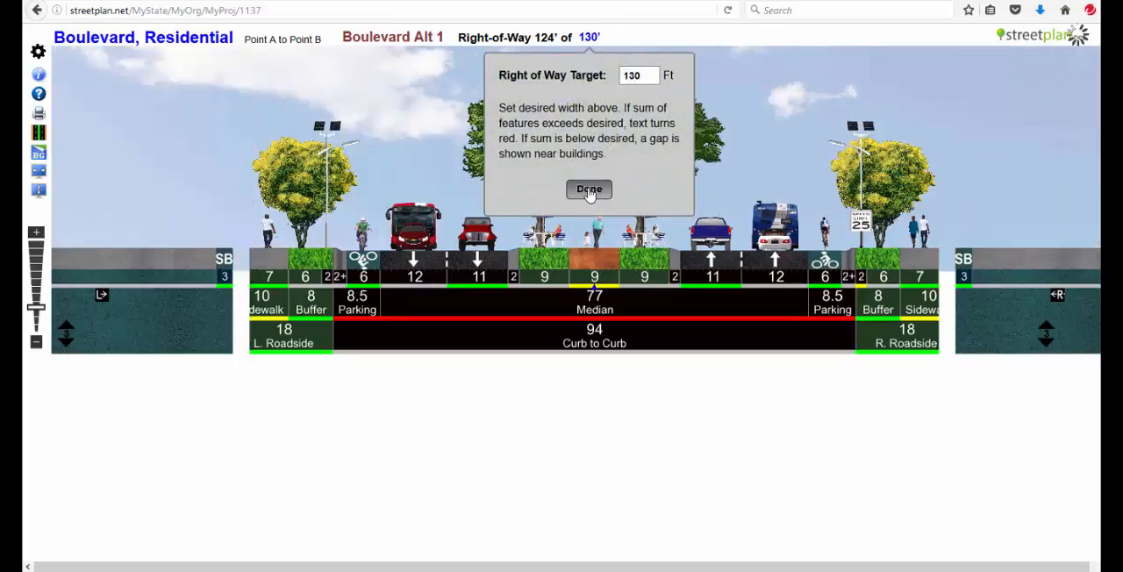
{"action": "left_click", "coordinate": [588, 189]}
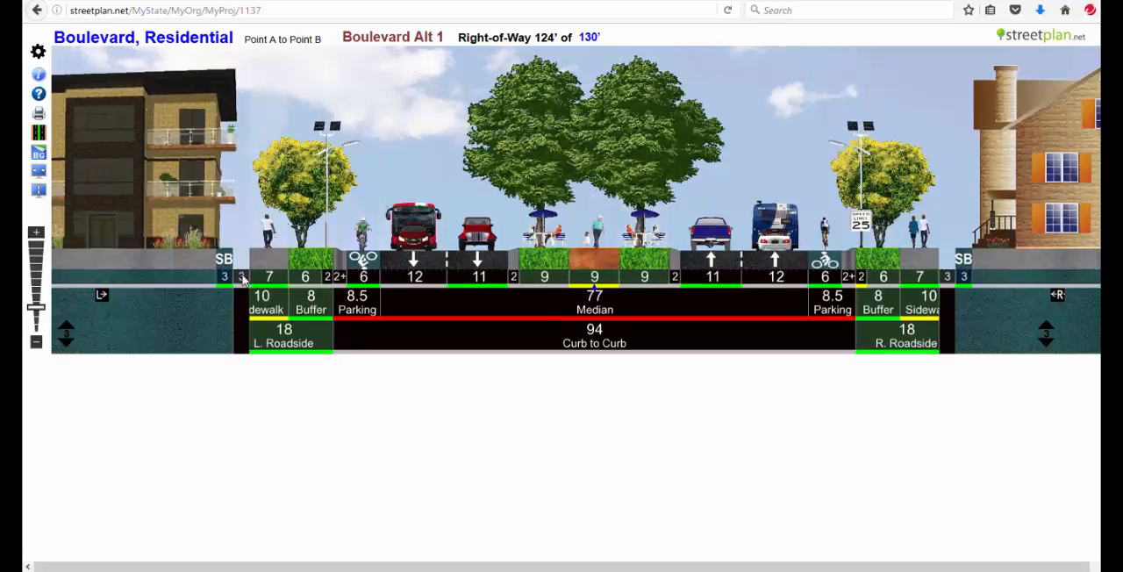
{"action": "mouse_move", "coordinate": [923, 263]}
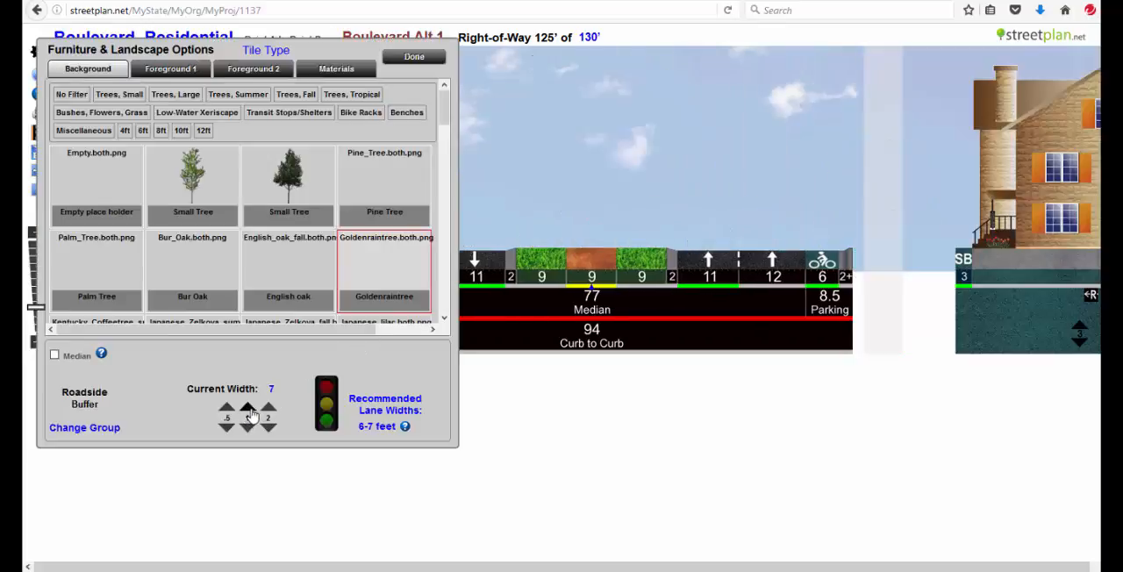
Step: Widen the right buffer to 9 ft and plant a palm tree in it
{"action": "left_click", "coordinate": [420, 56]}
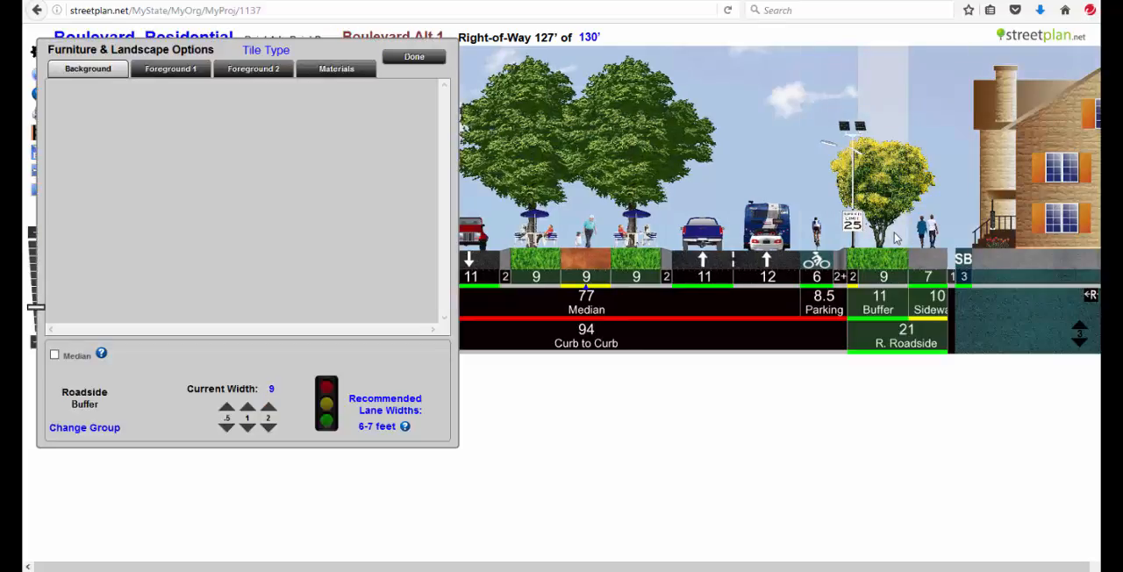
{"action": "left_click", "coordinate": [86, 69]}
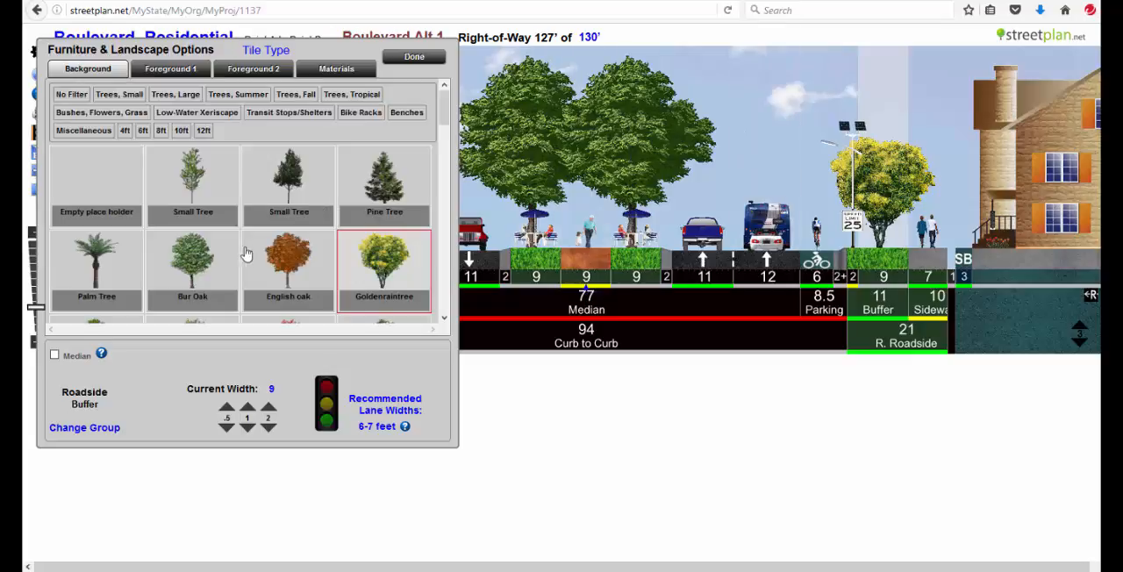
{"action": "mouse_move", "coordinate": [106, 265]}
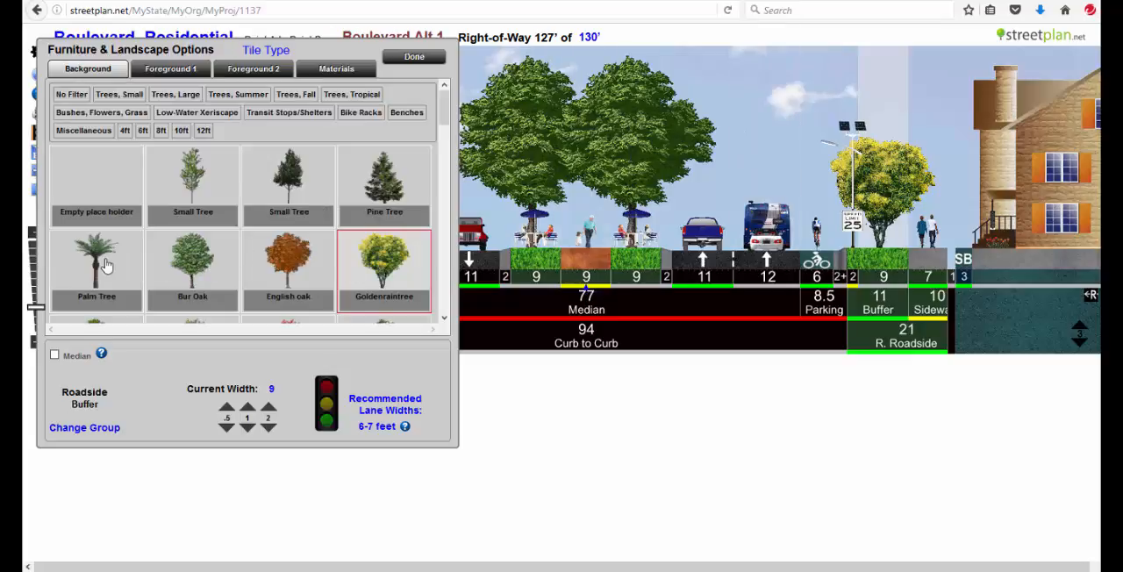
{"action": "left_click", "coordinate": [96, 270]}
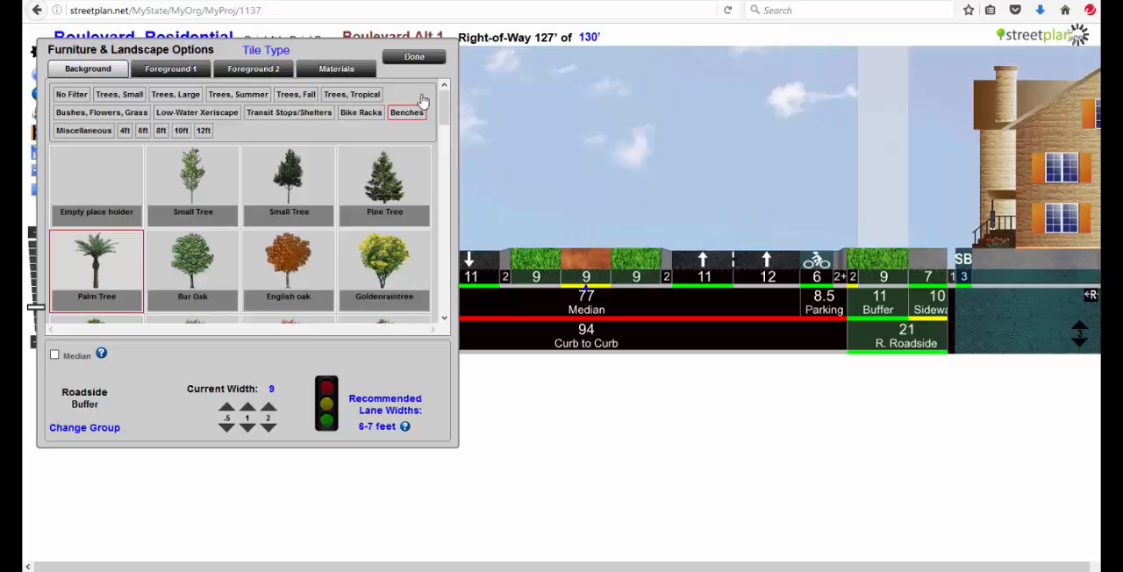
{"action": "left_click", "coordinate": [423, 56]}
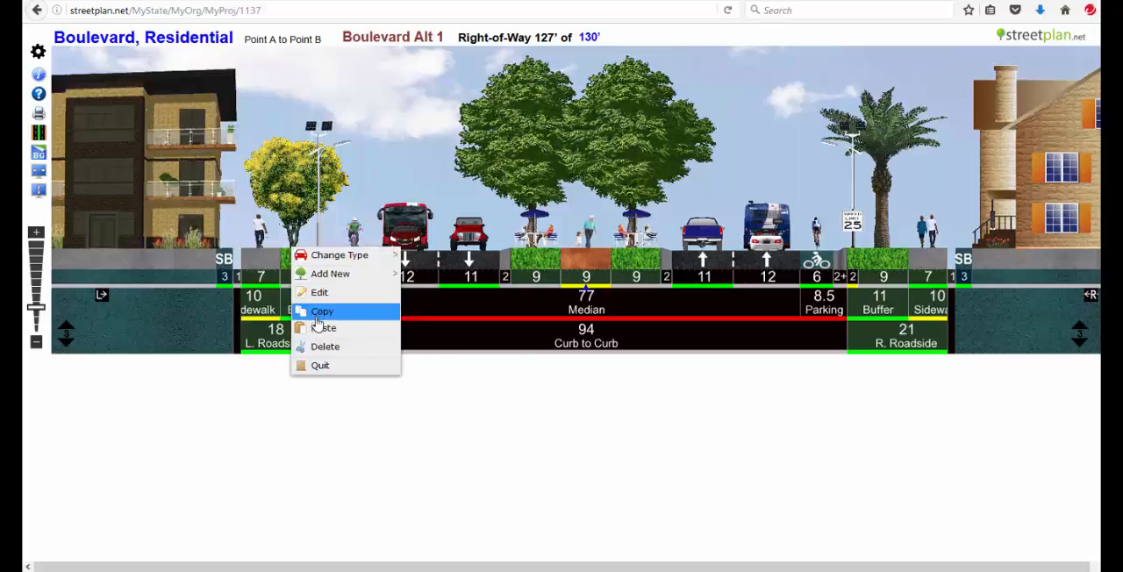
Step: Copy the 9-ft palm-tree buffer onto the left buffer, replacing the goldenraintree
{"action": "left_click", "coordinate": [324, 347]}
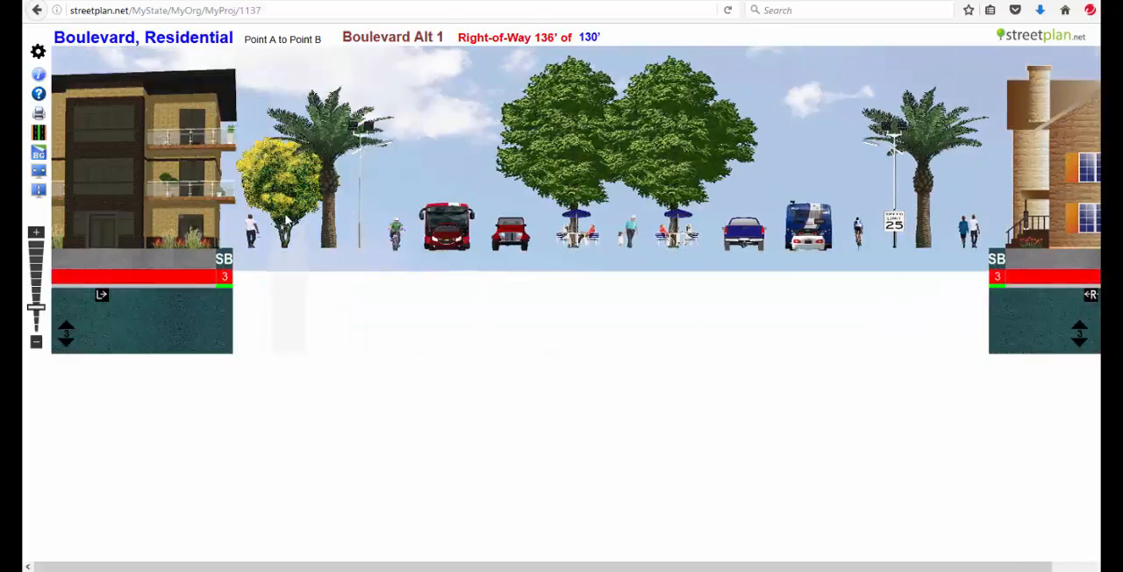
{"action": "right_click", "coordinate": [285, 219]}
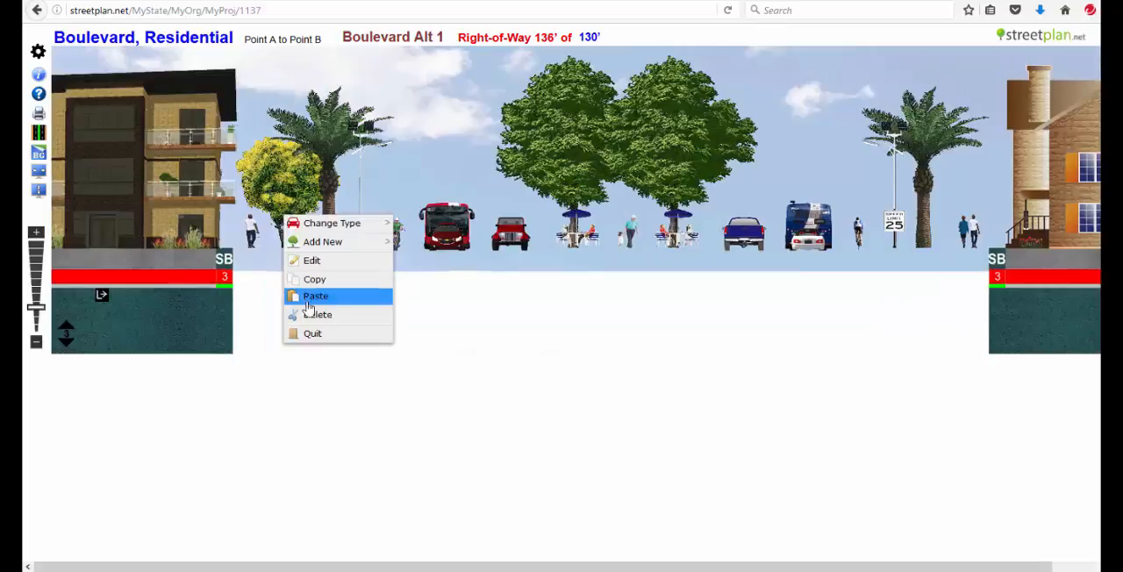
{"action": "left_click", "coordinate": [314, 295]}
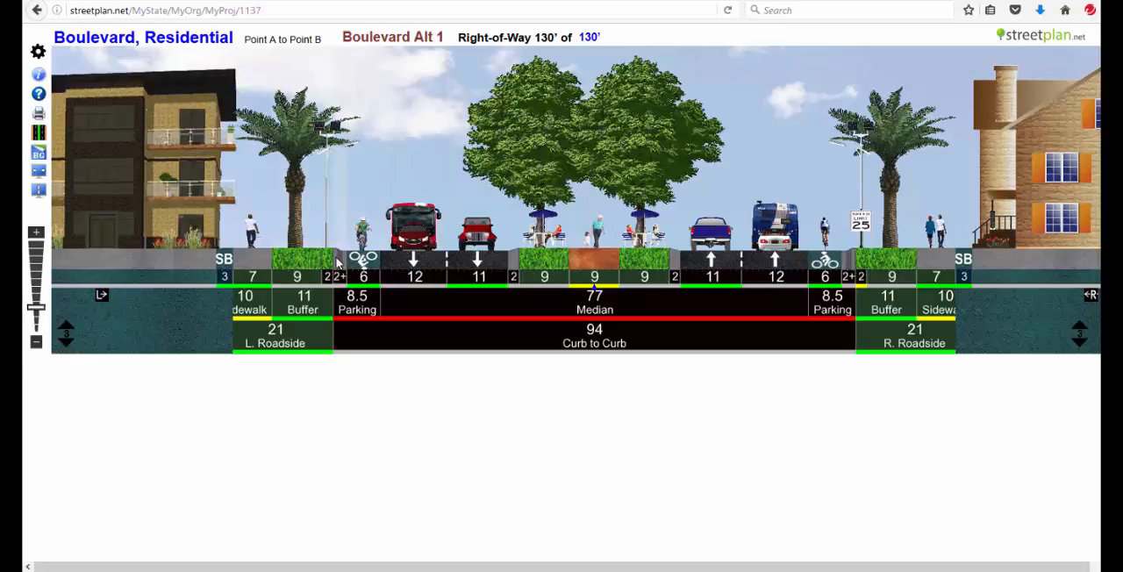
{"action": "mouse_move", "coordinate": [340, 263]}
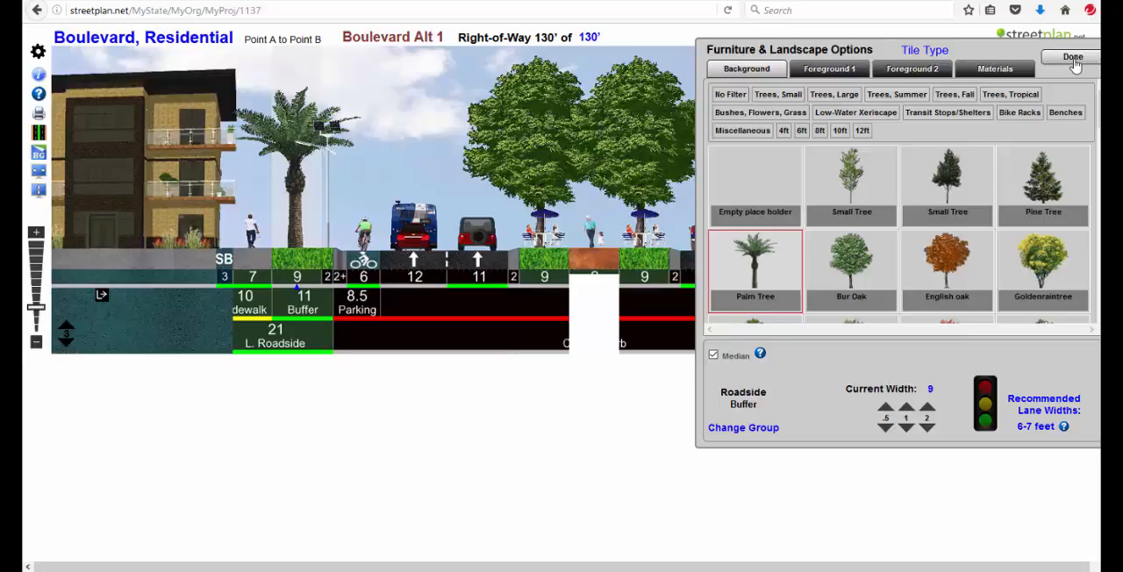
Step: Close the Furniture & Landscape Options panel with Done
{"action": "left_click", "coordinate": [1071, 56]}
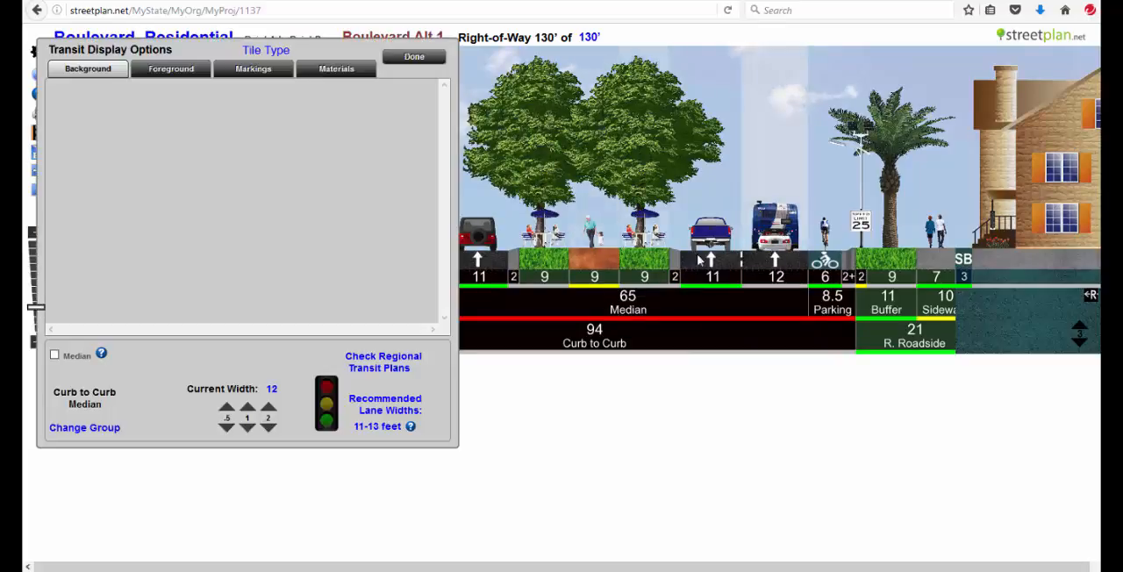
Step: Give the right 12-ft lane a Bus Only marking and Asphalt Redtint material
{"action": "left_click", "coordinate": [253, 69]}
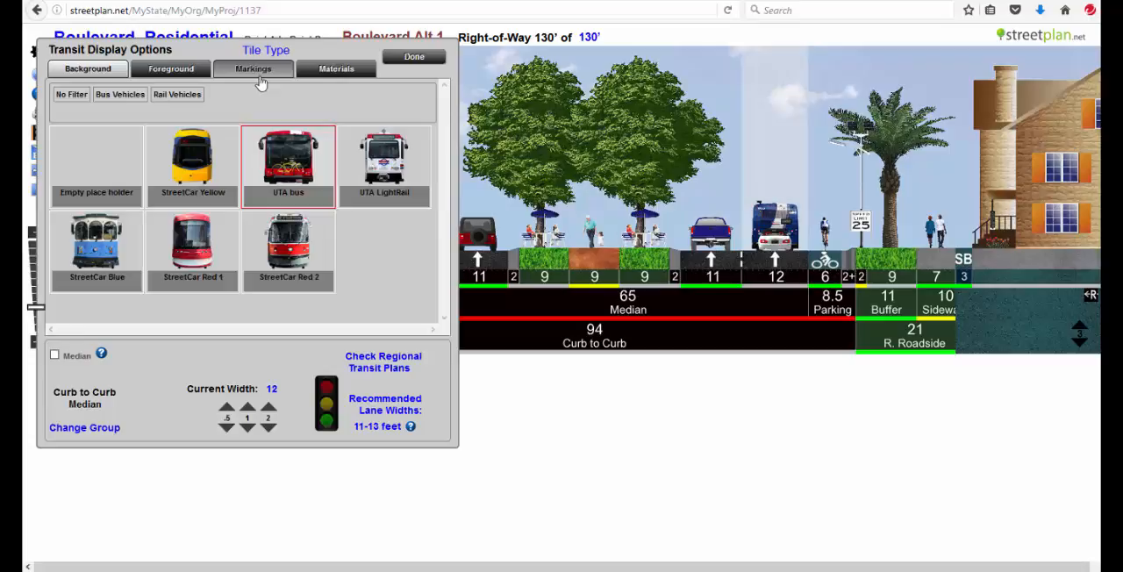
{"action": "left_click", "coordinate": [253, 68]}
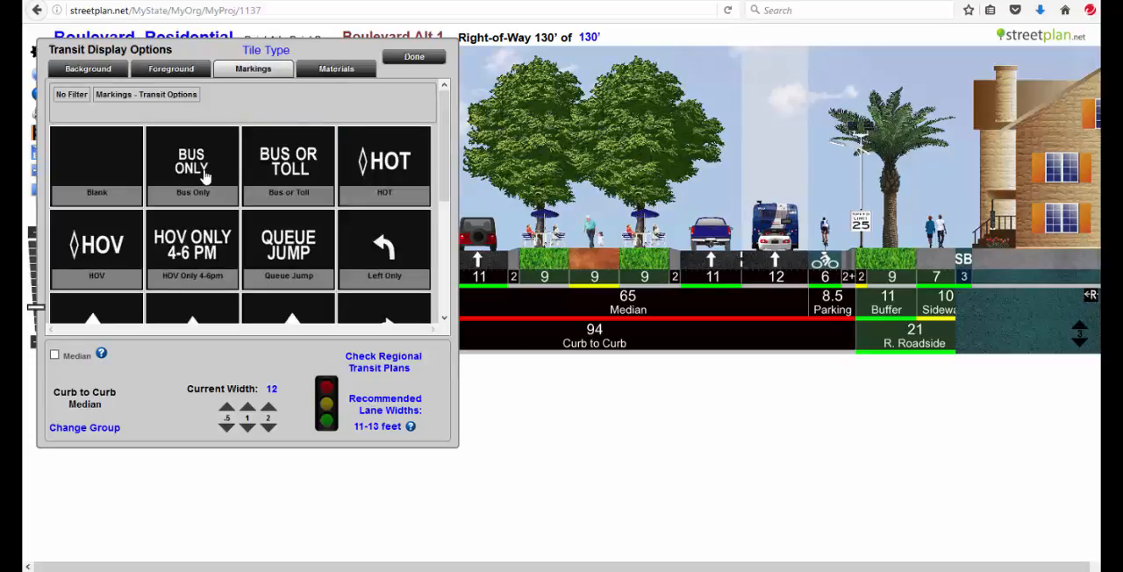
{"action": "left_click", "coordinate": [192, 164]}
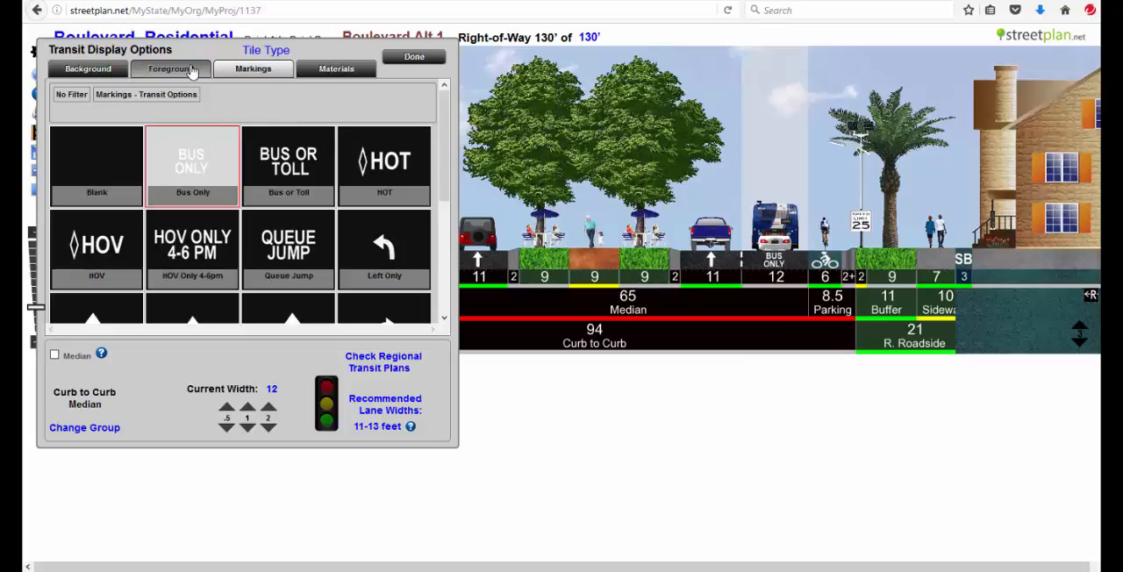
{"action": "left_click", "coordinate": [336, 68]}
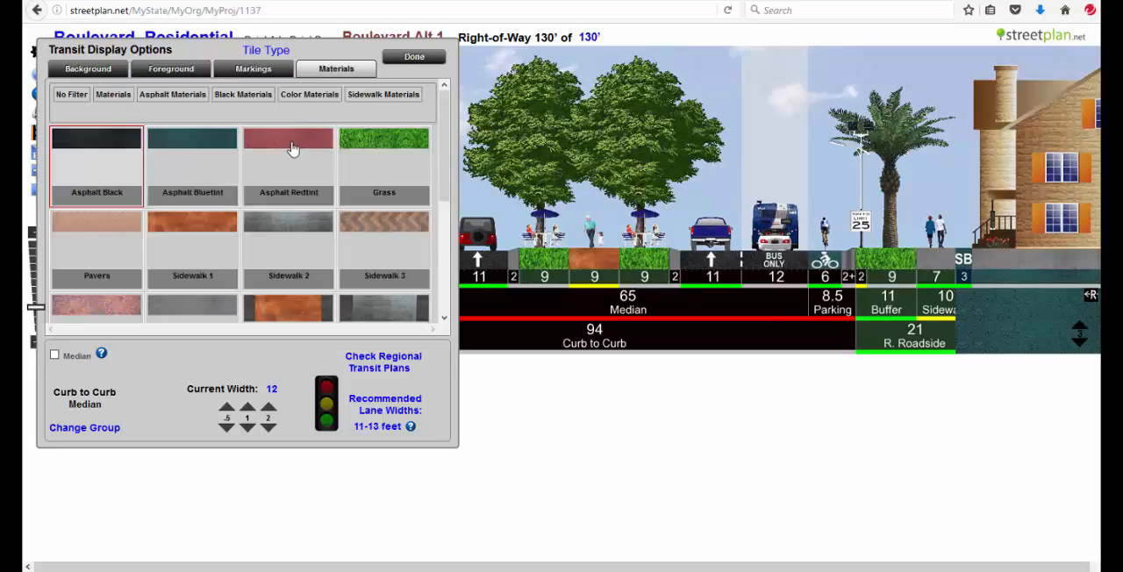
{"action": "left_click", "coordinate": [287, 162]}
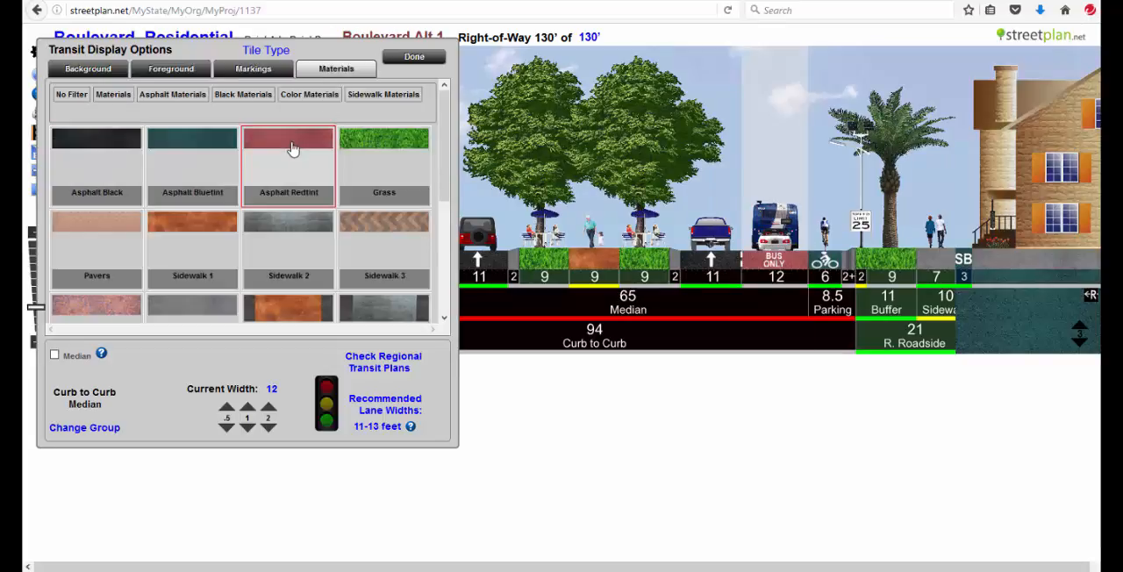